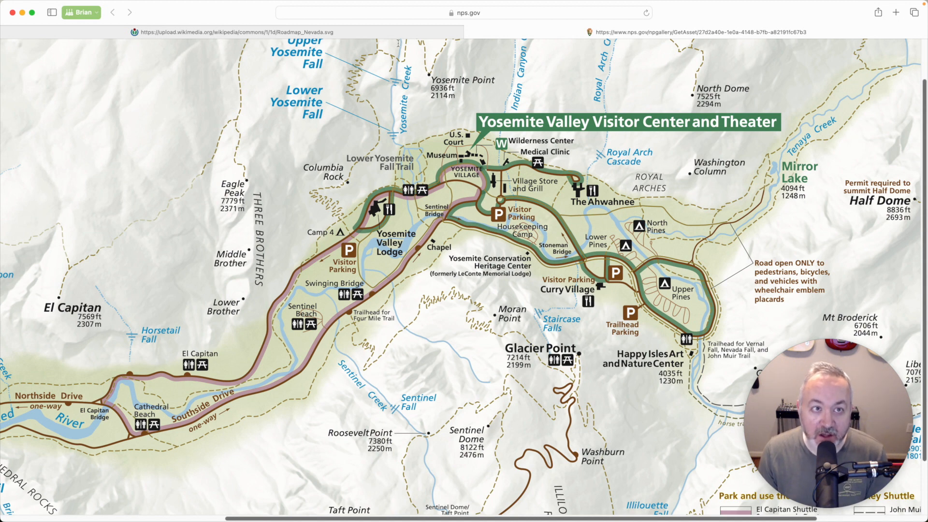
Step: Switch Safari to the Wikimedia Nevada road map tab
{"action": "left_click", "coordinate": [234, 31]}
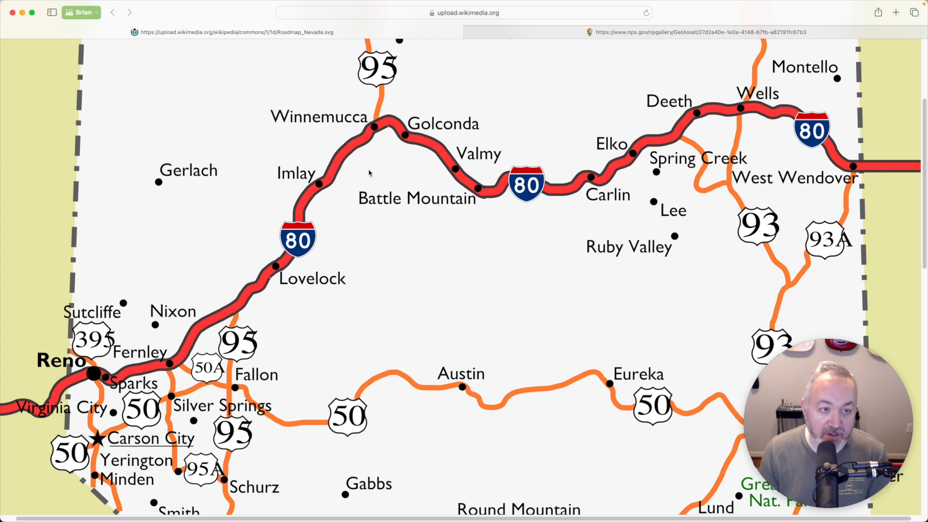
{"action": "mouse_move", "coordinate": [491, 261]}
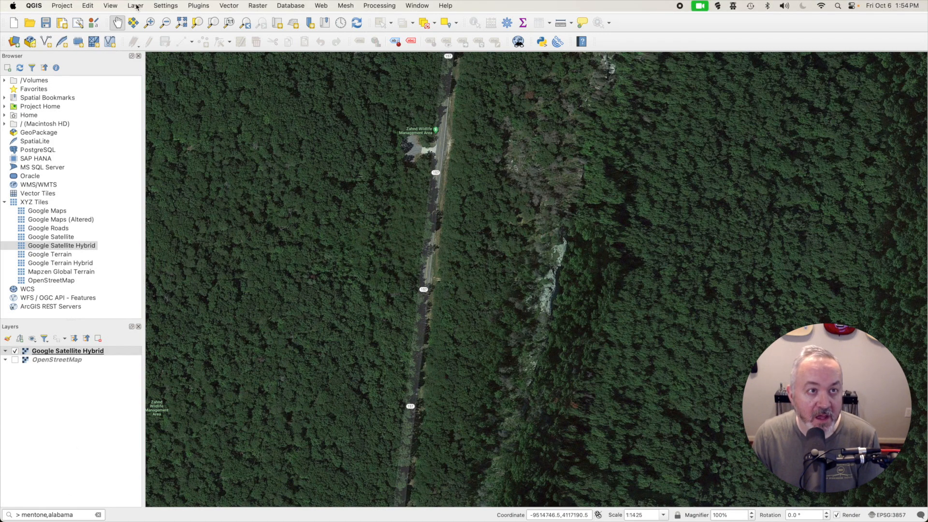
Step: Show the Layer menu's Create Layer choices, including New GeoPackage Layer
{"action": "left_click", "coordinate": [136, 6]}
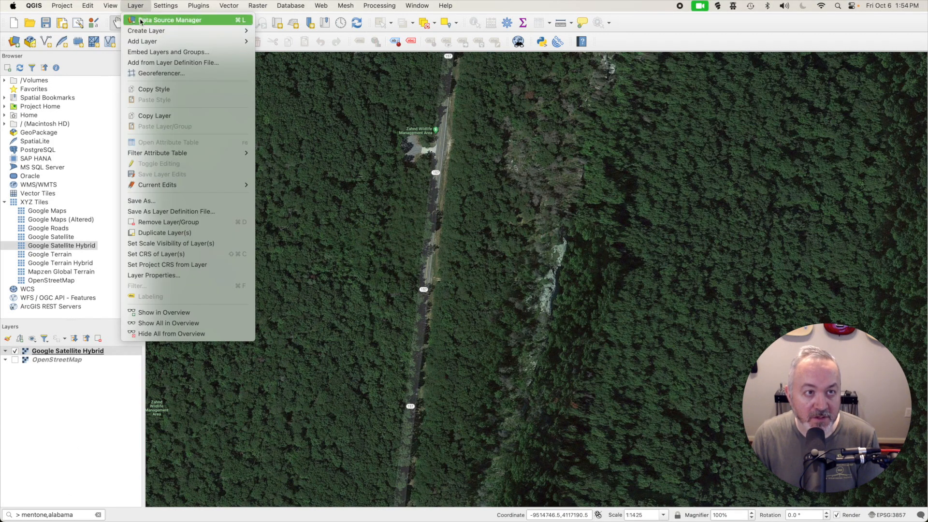
{"action": "mouse_move", "coordinate": [146, 30]}
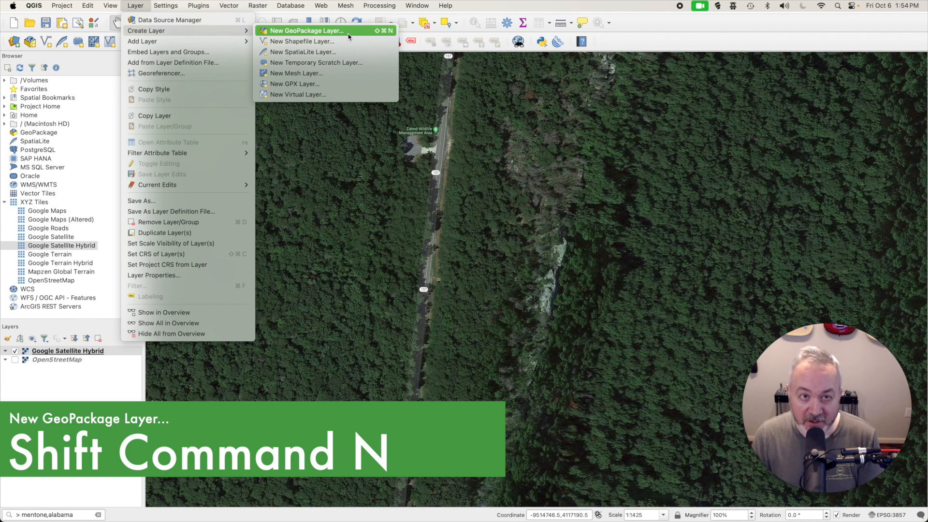
{"action": "mouse_move", "coordinate": [302, 41]}
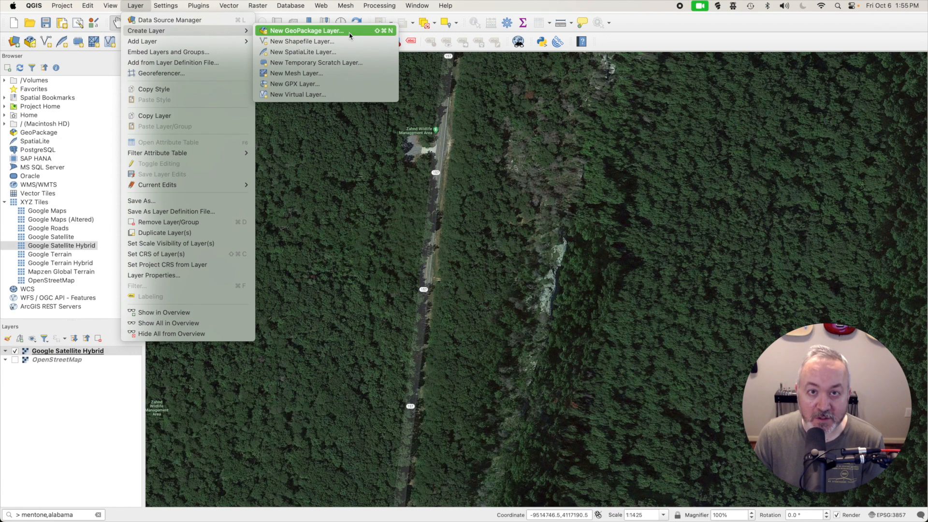
Step: Start a new GeoPackage layer saved as scary-places.gpkg in the points folder
{"action": "left_click", "coordinate": [305, 30]}
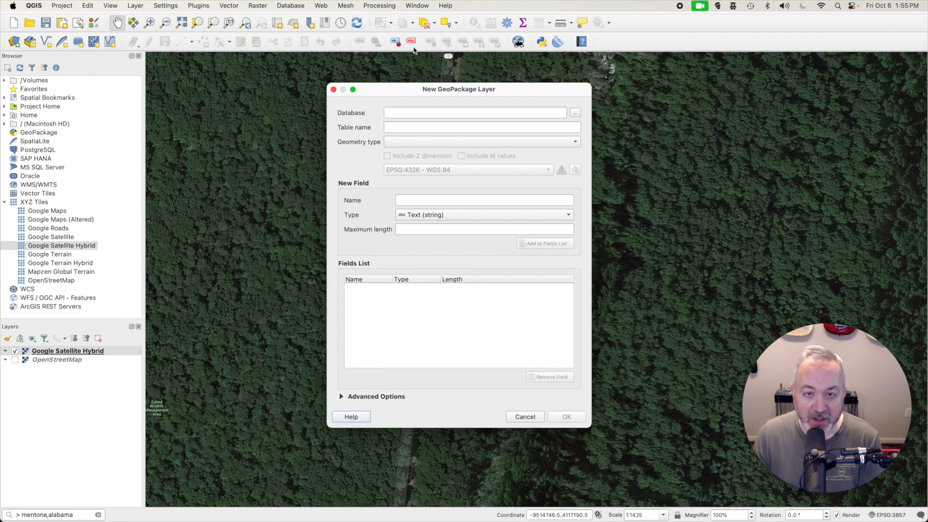
{"action": "mouse_move", "coordinate": [560, 98]}
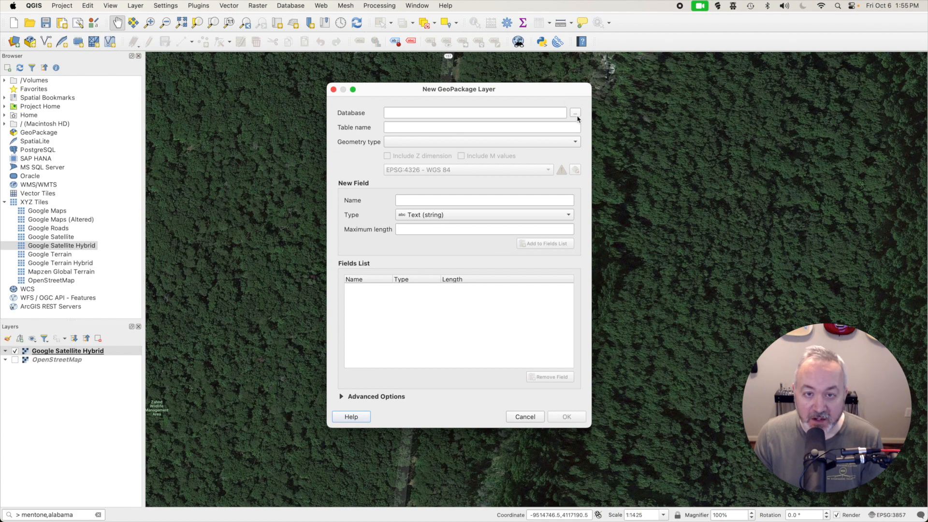
{"action": "left_click", "coordinate": [574, 112]}
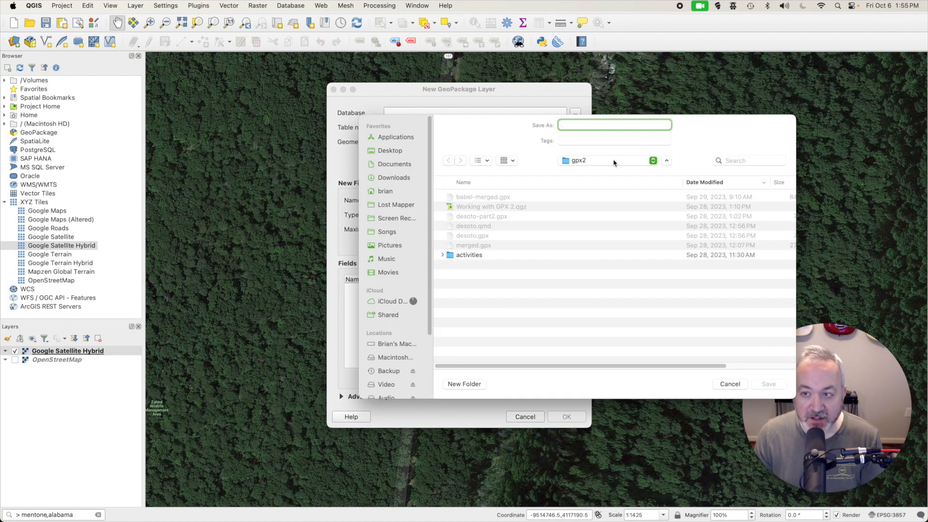
{"action": "left_click", "coordinate": [607, 160]}
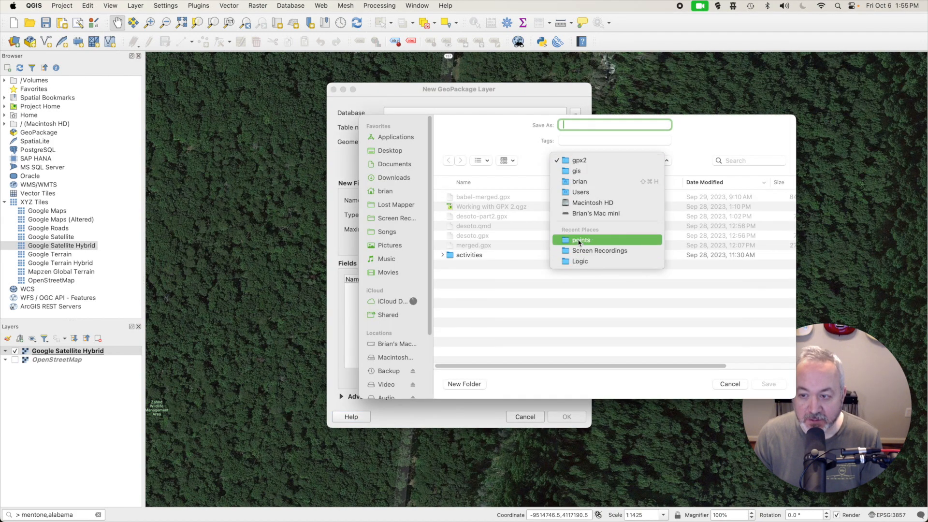
{"action": "left_click", "coordinate": [581, 240]}
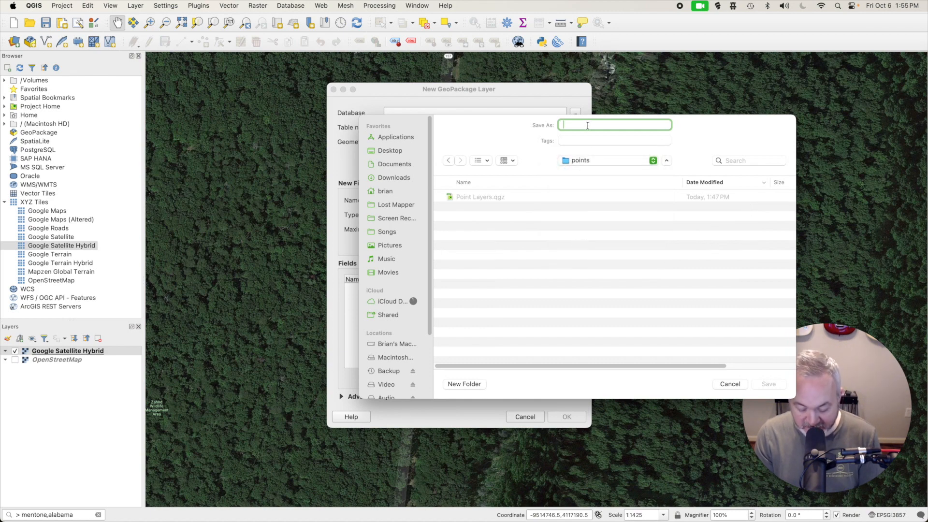
{"action": "type", "text": "scary-places"}
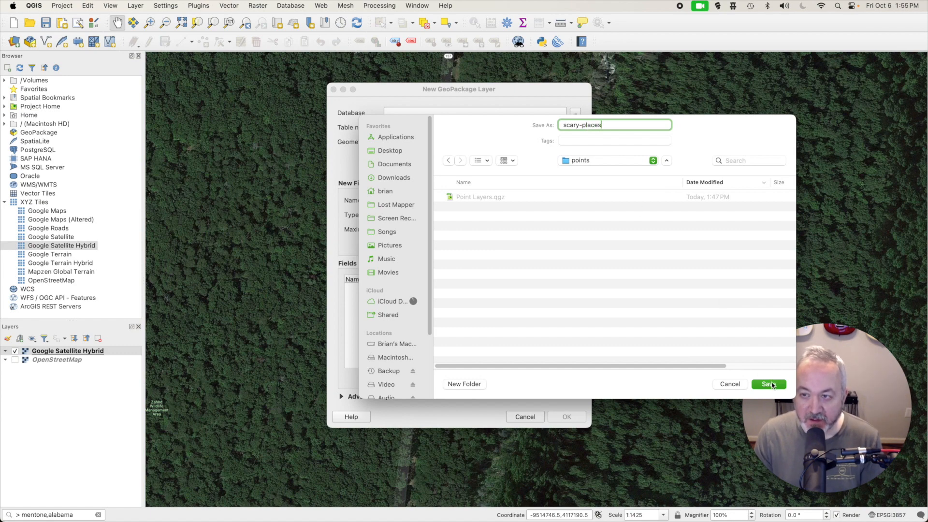
{"action": "left_click", "coordinate": [767, 384]}
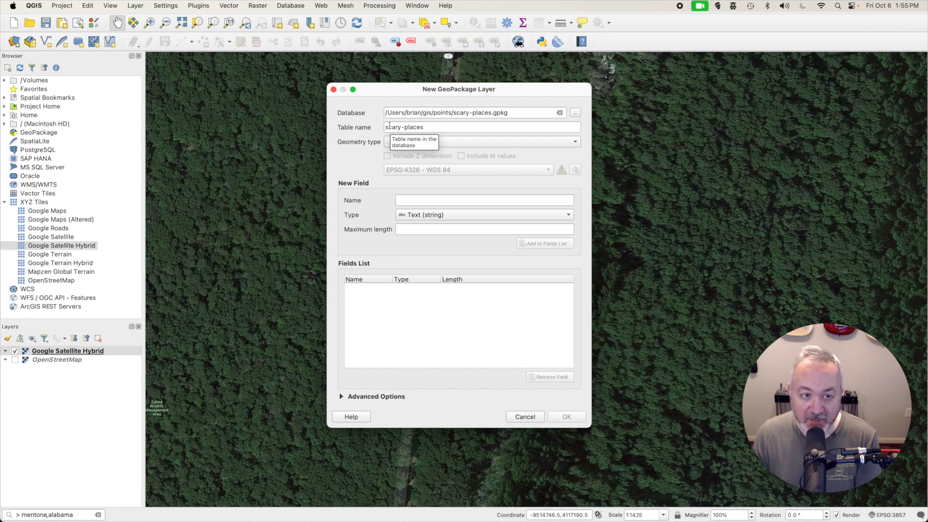
Step: Set the new layer's geometry type to Point, keeping CRS EPSG:4326
{"action": "left_click", "coordinate": [479, 141]}
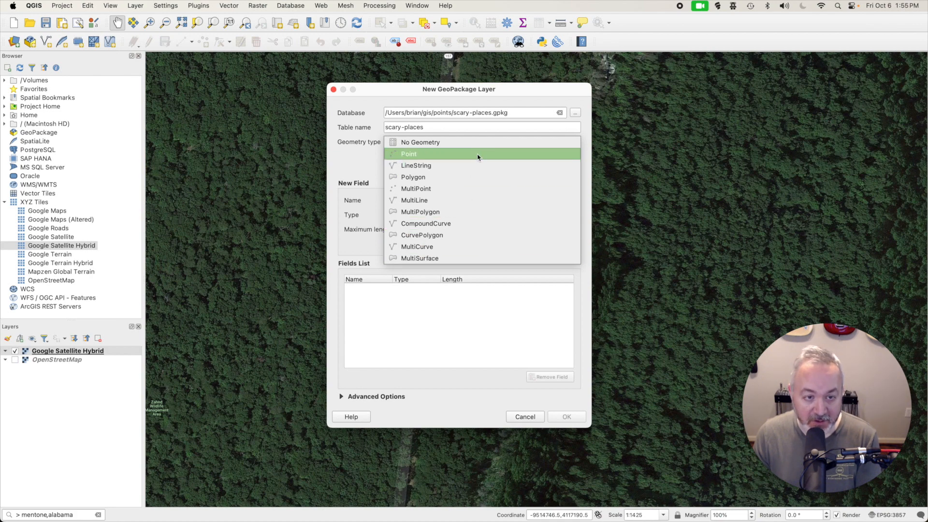
{"action": "mouse_move", "coordinate": [473, 165]}
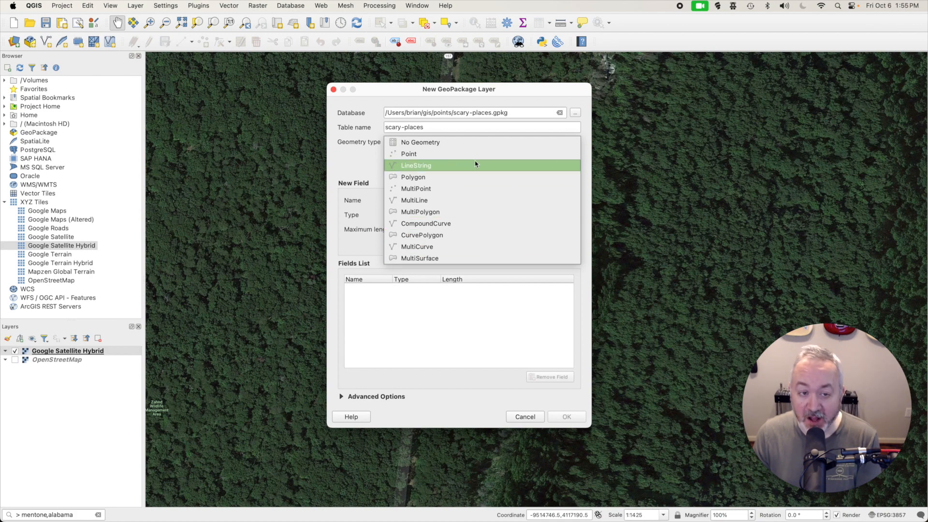
{"action": "mouse_move", "coordinate": [408, 154]}
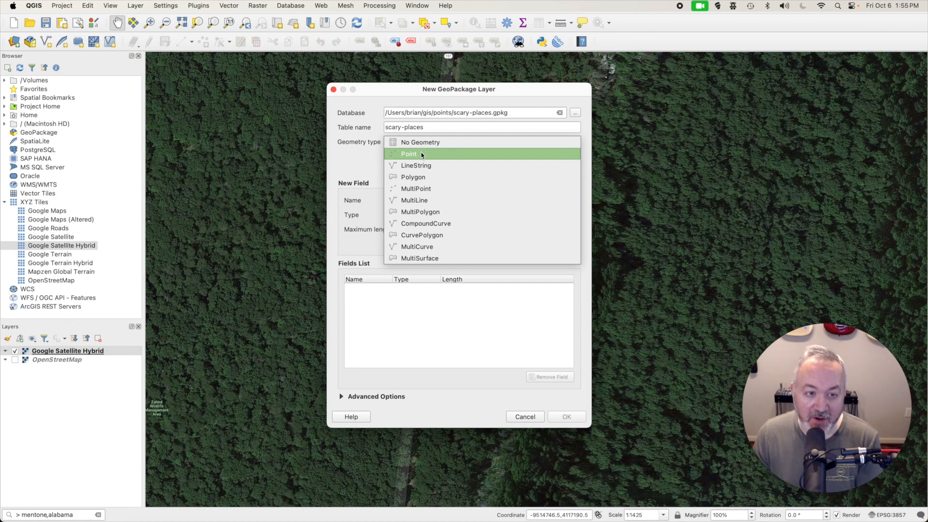
{"action": "mouse_move", "coordinate": [426, 189]}
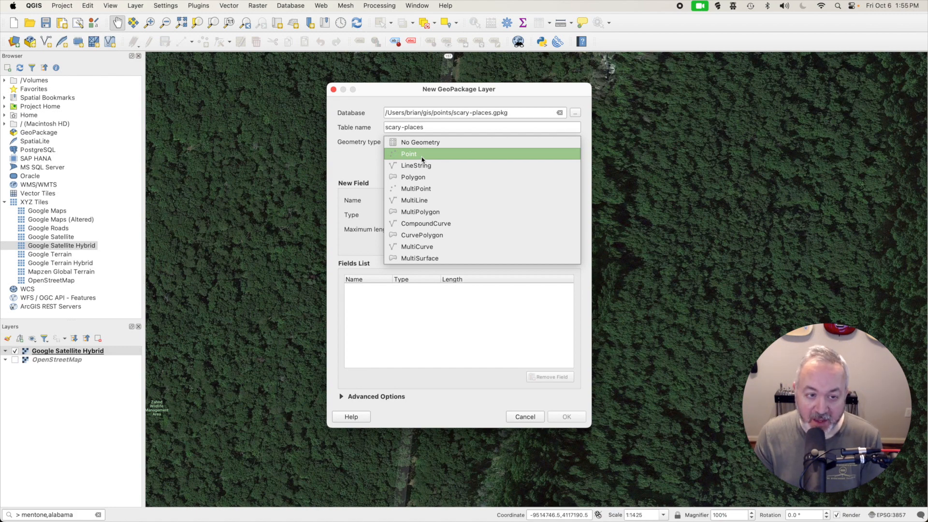
{"action": "mouse_move", "coordinate": [414, 188]}
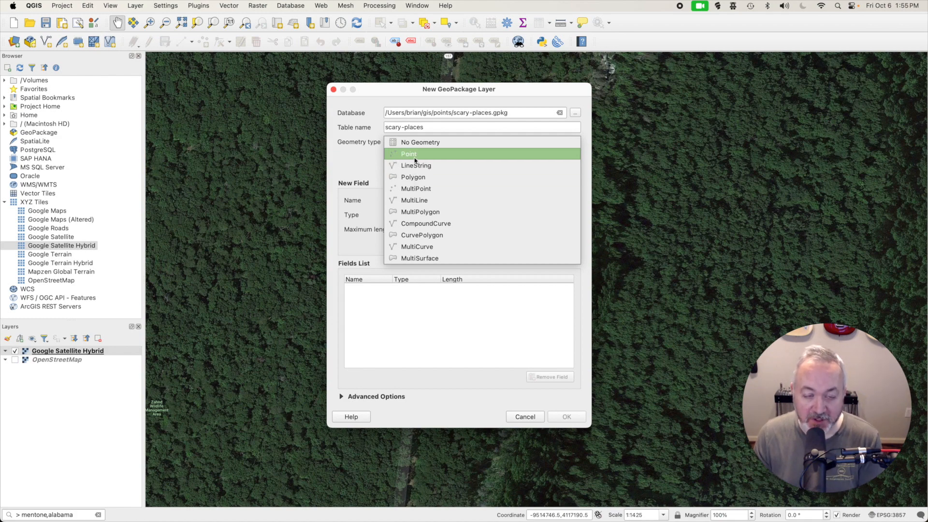
{"action": "left_click", "coordinate": [408, 153]}
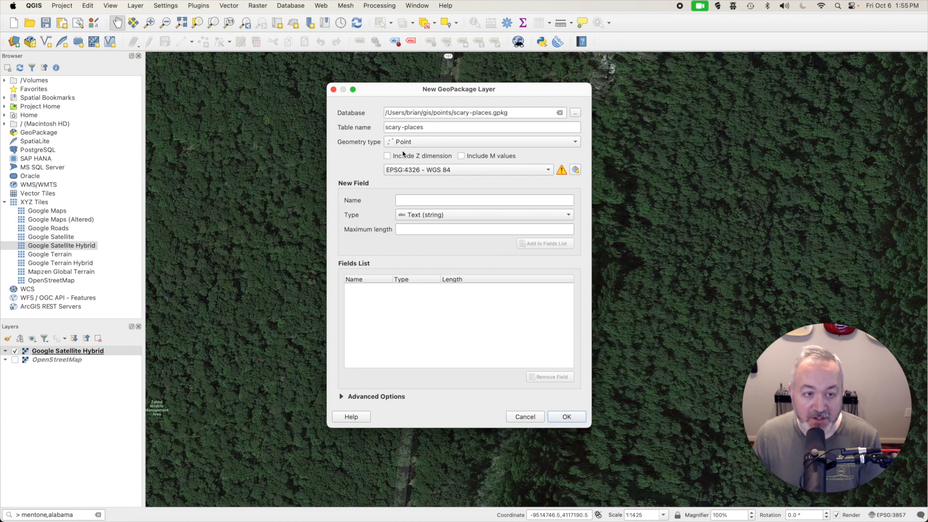
{"action": "mouse_move", "coordinate": [401, 157]}
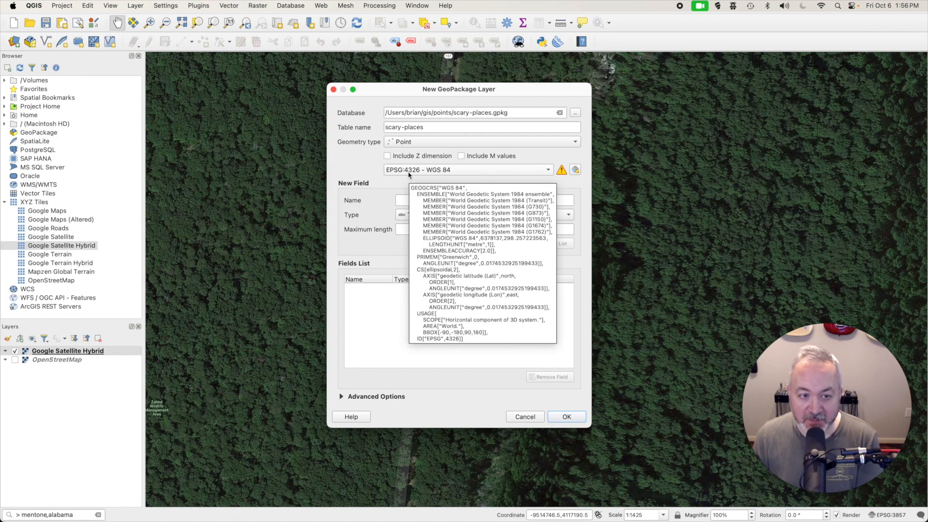
{"action": "mouse_move", "coordinate": [417, 199]}
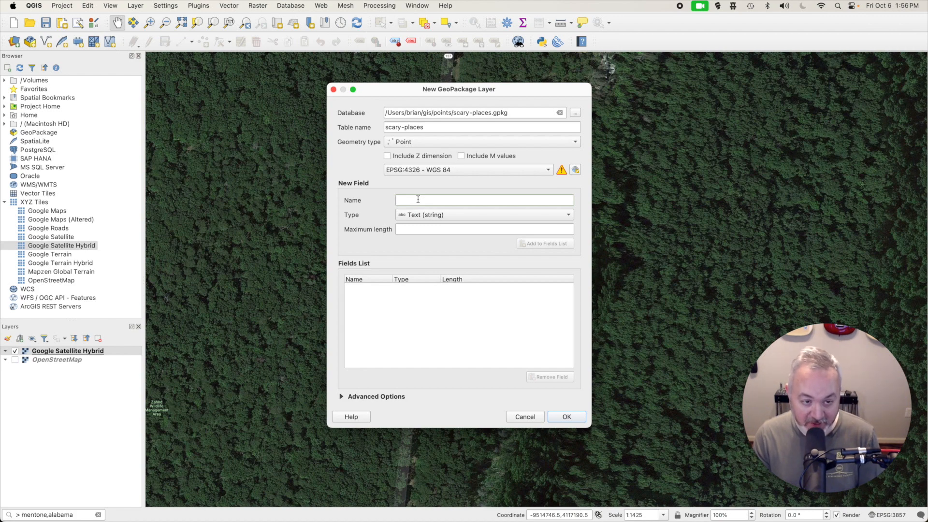
Step: Add a Text (string) field called name and create the scary-places layer
{"action": "type", "text": "name"}
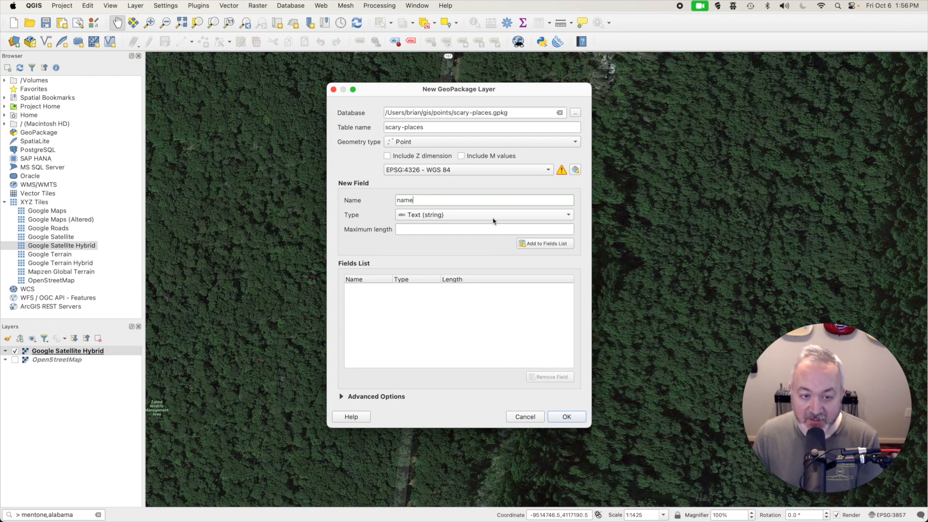
{"action": "left_click", "coordinate": [482, 215]}
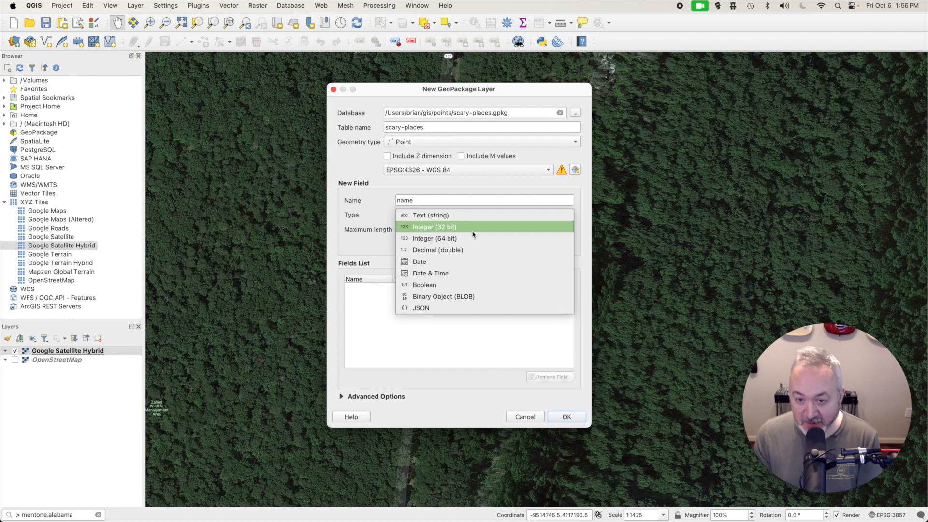
{"action": "mouse_move", "coordinate": [459, 250]}
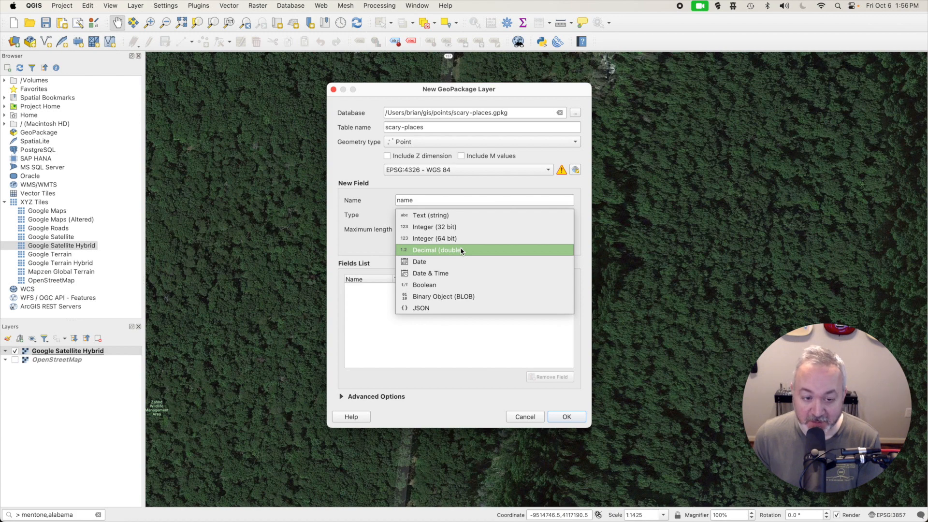
{"action": "mouse_move", "coordinate": [447, 262]}
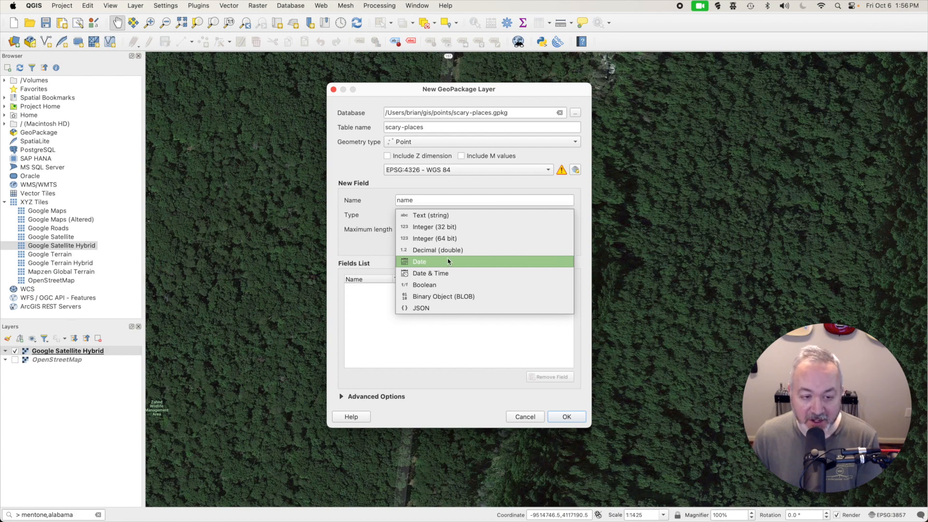
{"action": "mouse_move", "coordinate": [460, 284]}
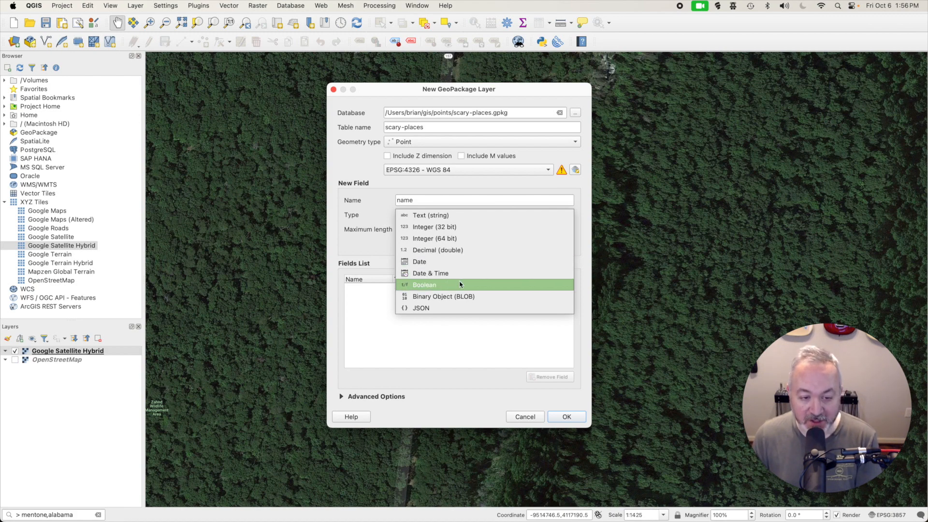
{"action": "mouse_move", "coordinate": [459, 296]}
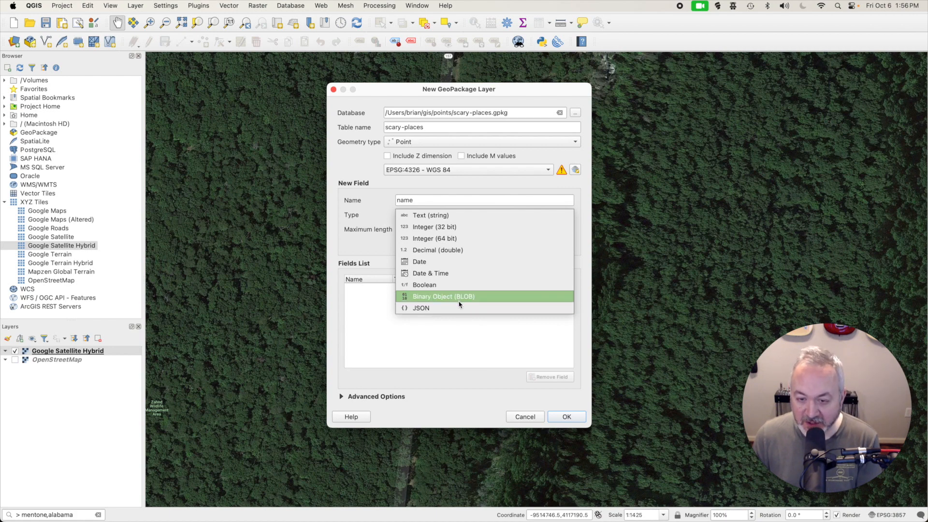
{"action": "mouse_move", "coordinate": [431, 215]}
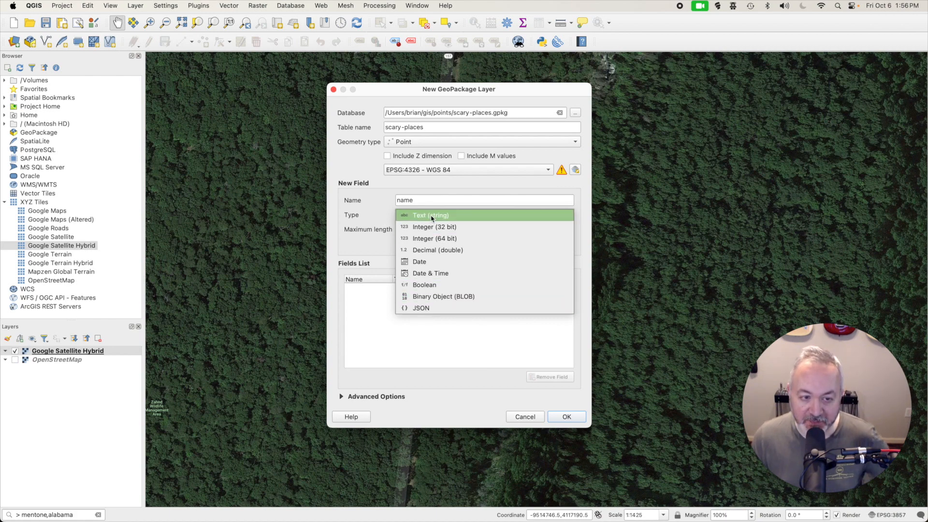
{"action": "left_click", "coordinate": [429, 214]}
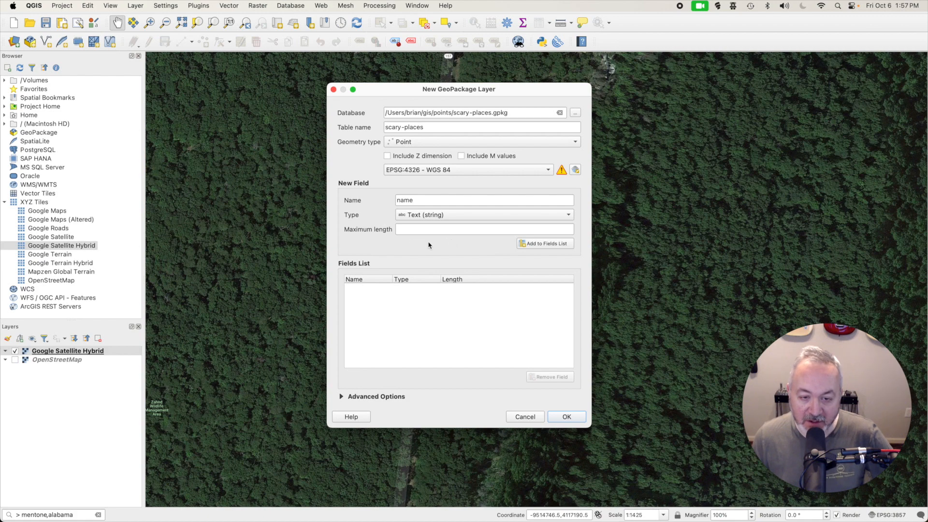
{"action": "mouse_move", "coordinate": [555, 247]}
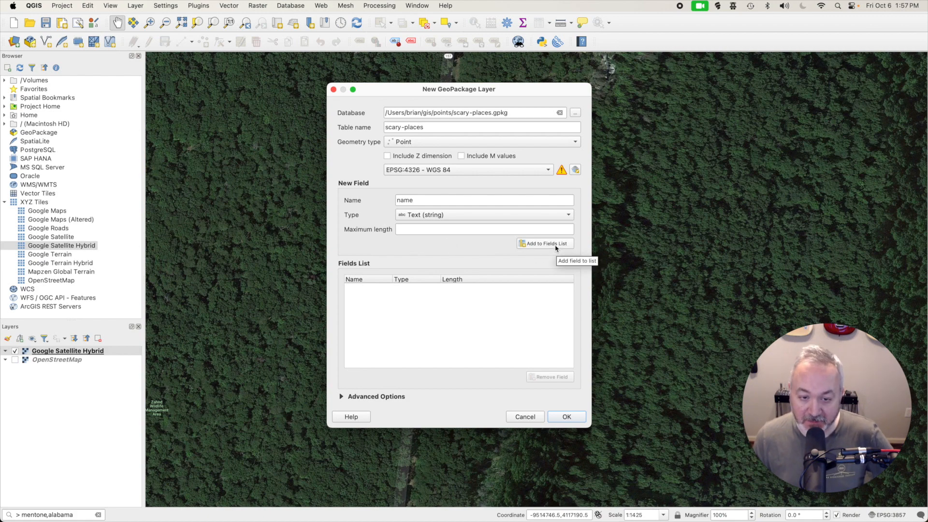
{"action": "left_click", "coordinate": [543, 244]}
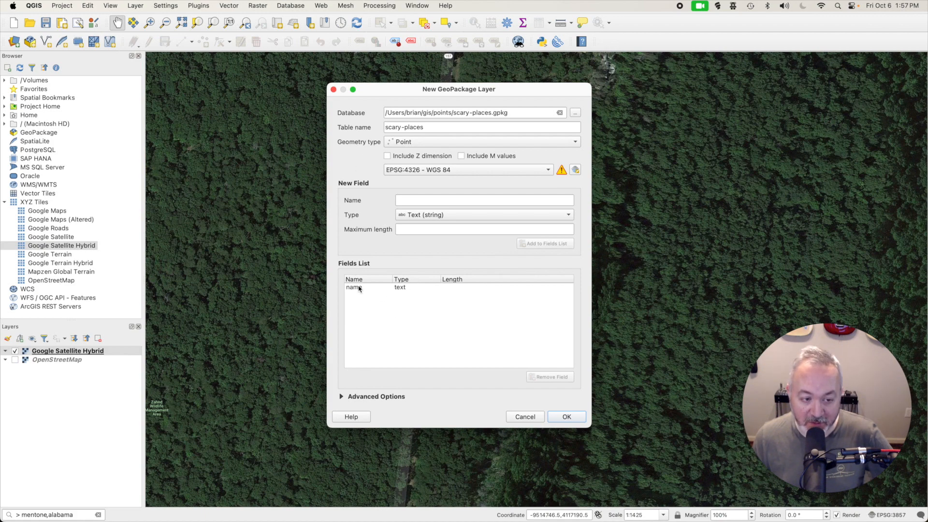
{"action": "left_click", "coordinate": [354, 287]}
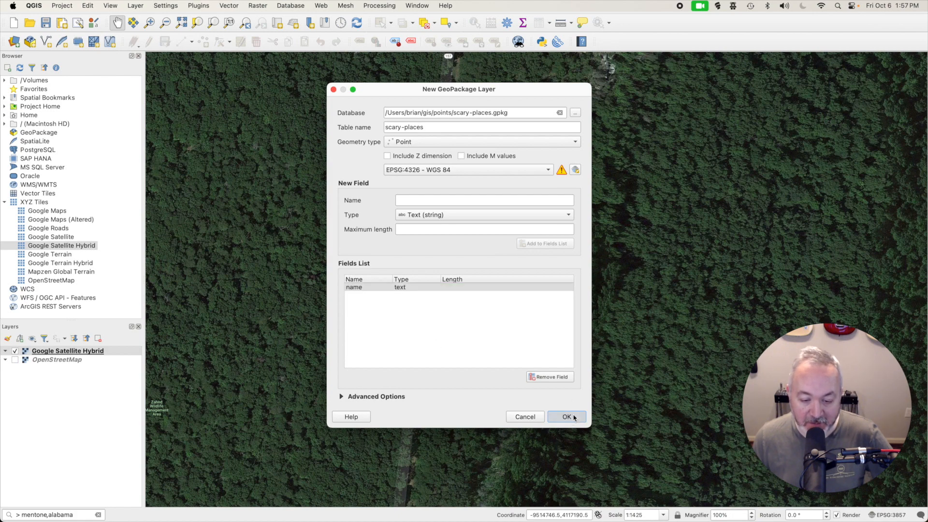
{"action": "left_click", "coordinate": [565, 416]}
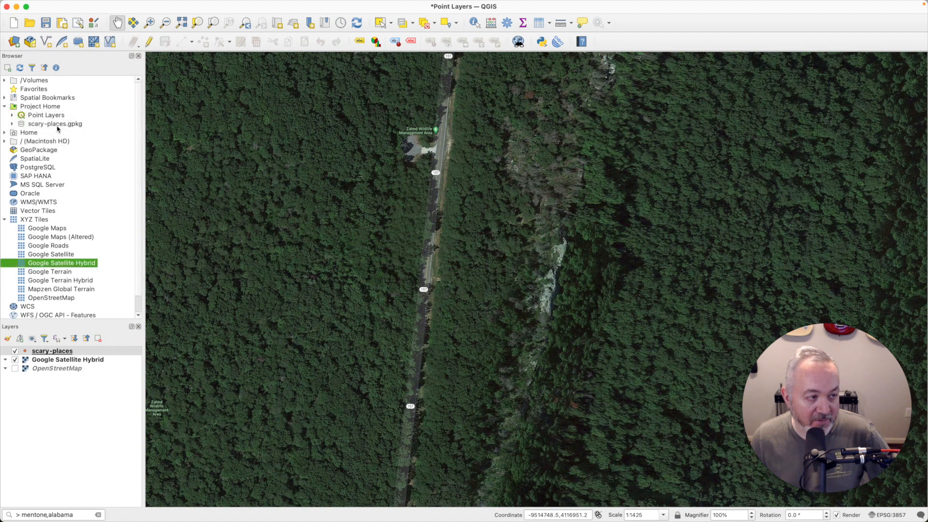
Step: Expand scary-places.gpkg in the Browser and inspect its fid, name and geometry fields
{"action": "left_click", "coordinate": [55, 124]}
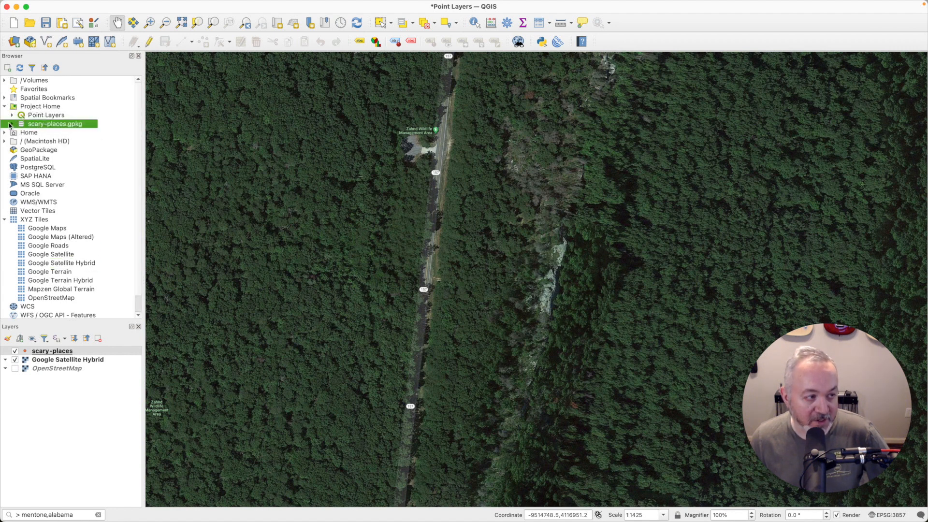
{"action": "left_click", "coordinate": [5, 123]}
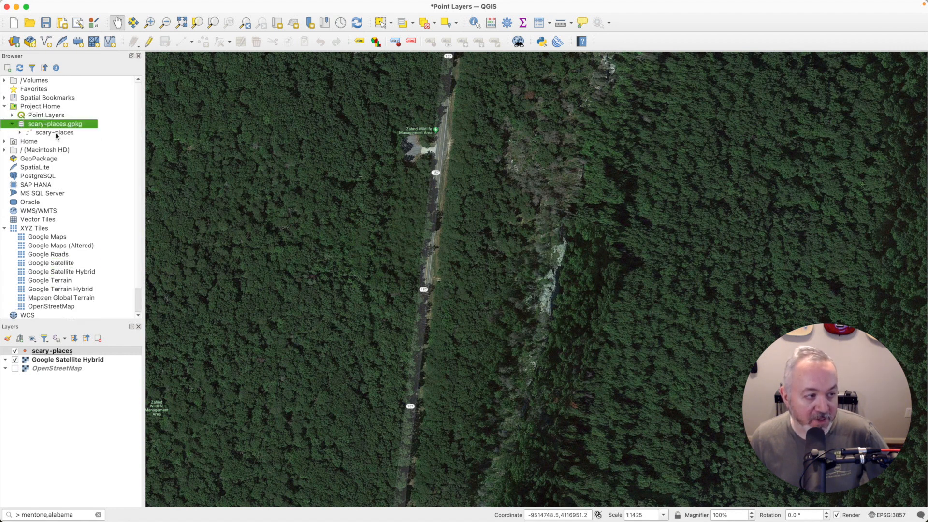
{"action": "left_click", "coordinate": [54, 132]}
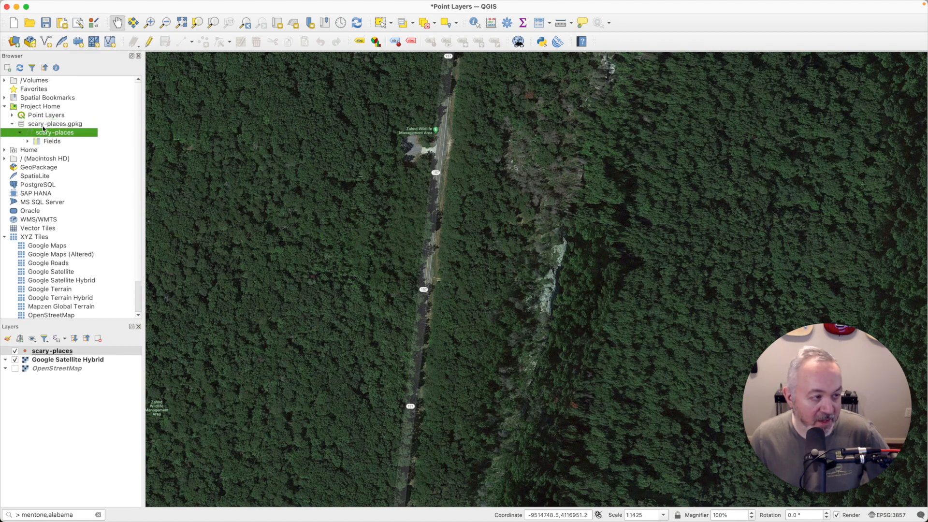
{"action": "left_click", "coordinate": [27, 141]}
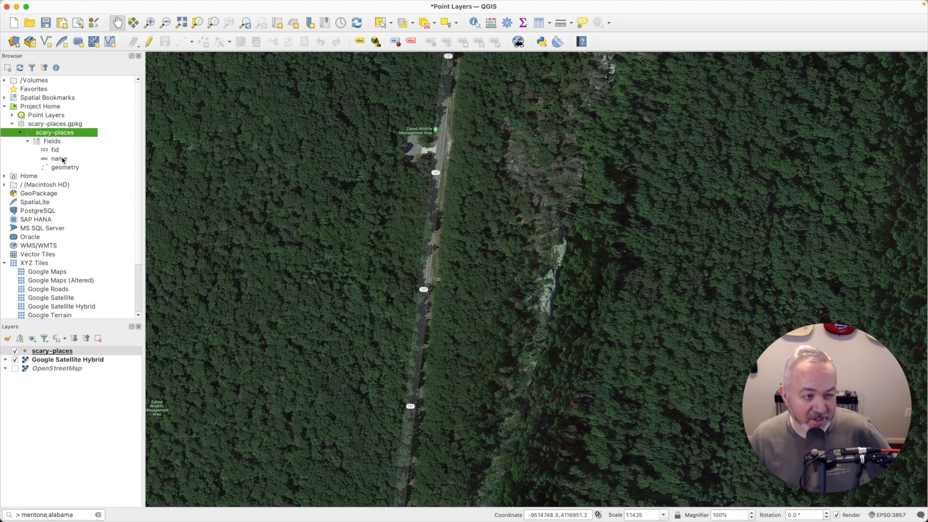
{"action": "left_click", "coordinate": [59, 158]}
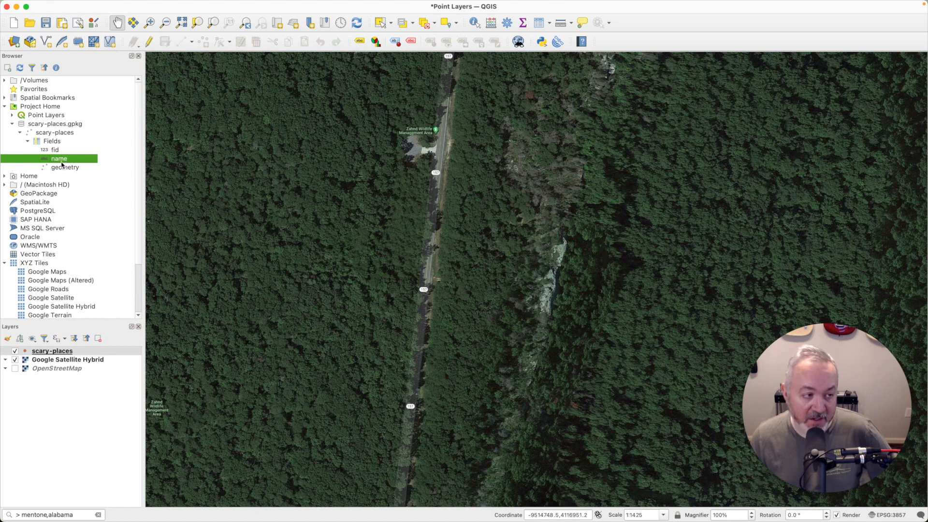
{"action": "left_click", "coordinate": [64, 167]}
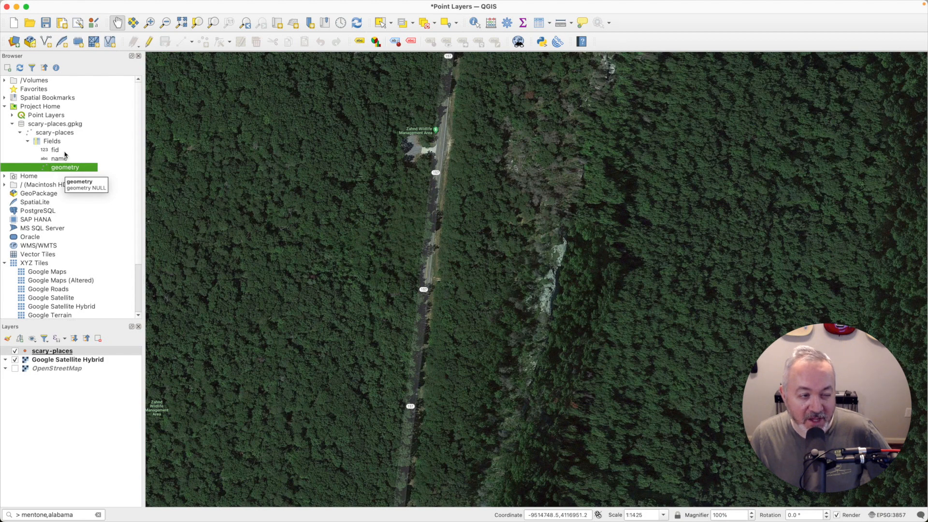
{"action": "left_click", "coordinate": [55, 148]}
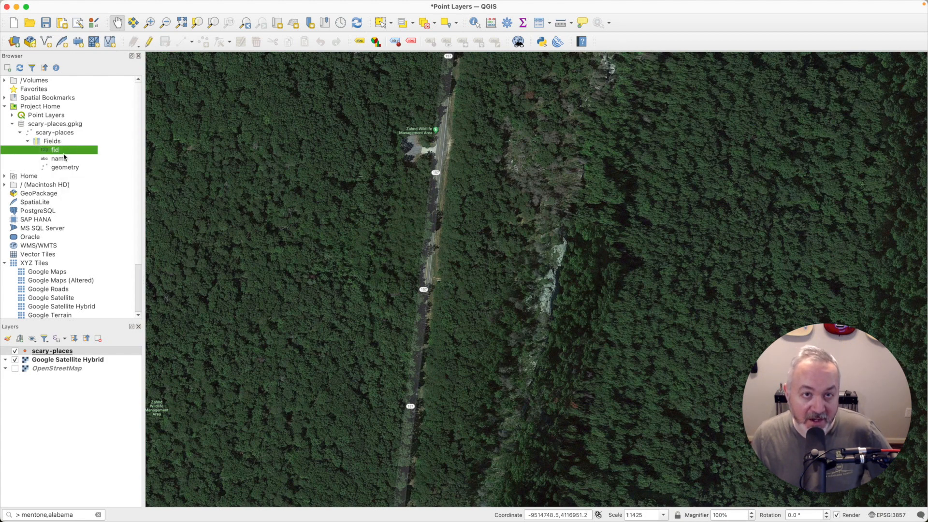
{"action": "mouse_move", "coordinate": [59, 157]}
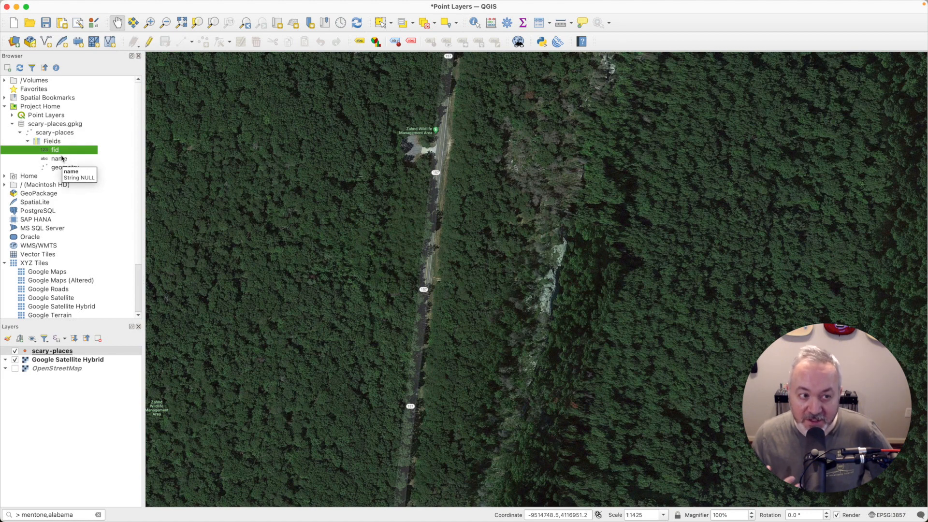
{"action": "left_click", "coordinate": [59, 158]}
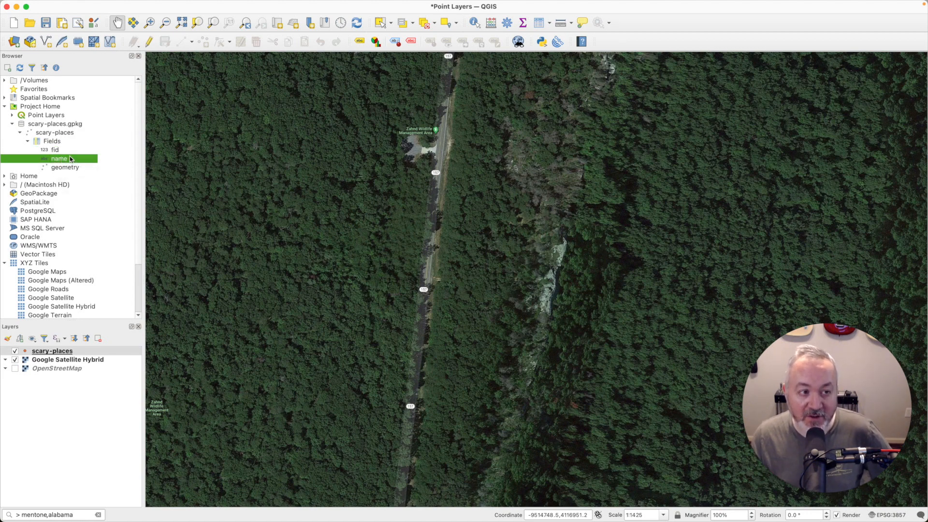
{"action": "mouse_move", "coordinate": [59, 158]}
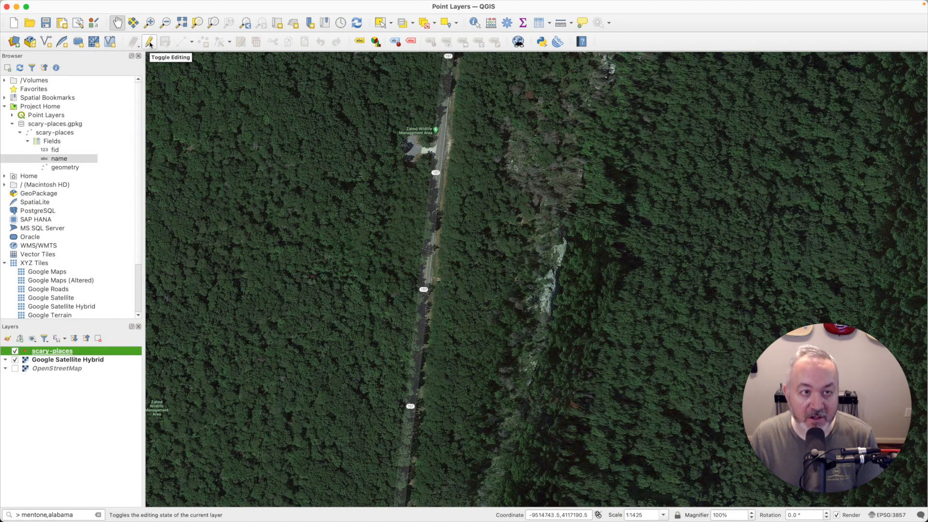
Step: Toggle editing on scary-places and switch to the Add Point Feature tool
{"action": "left_click", "coordinate": [149, 41]}
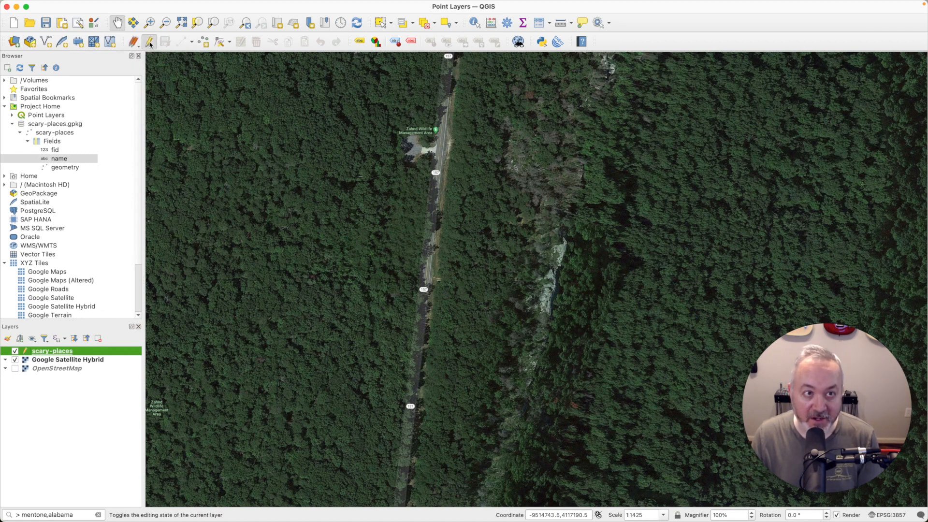
{"action": "left_click", "coordinate": [133, 41]}
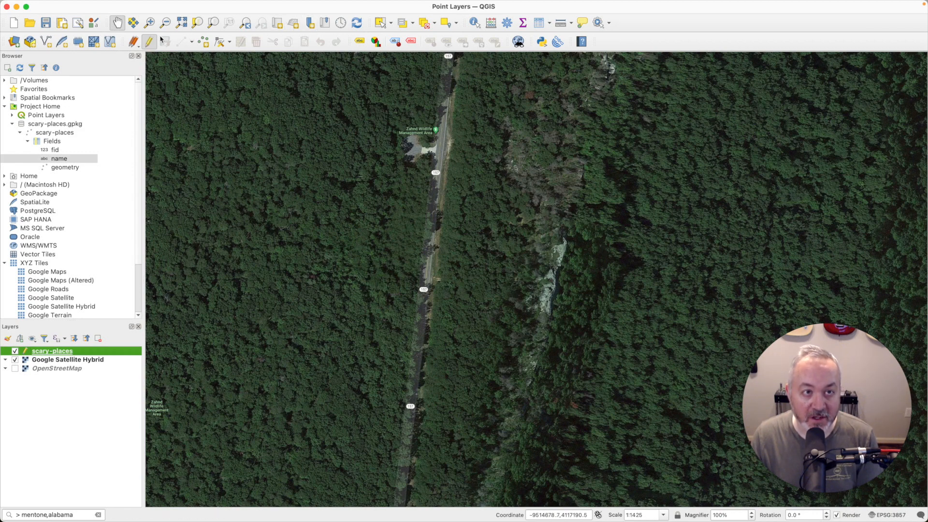
{"action": "left_click", "coordinate": [204, 42]}
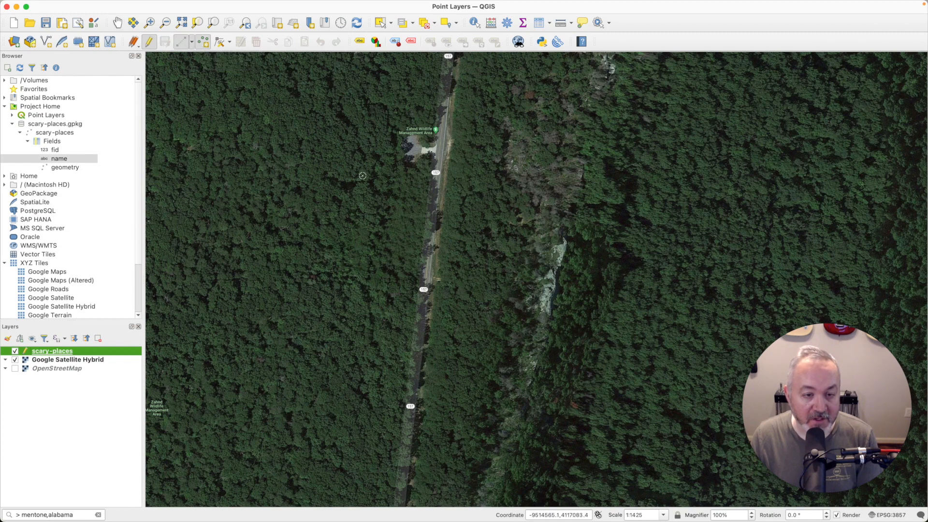
{"action": "mouse_move", "coordinate": [467, 249]}
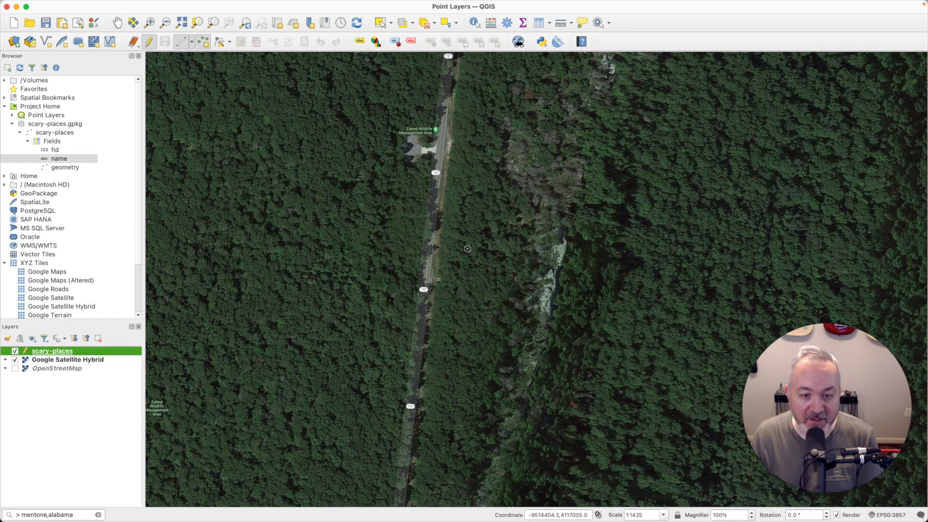
{"action": "mouse_move", "coordinate": [416, 211]}
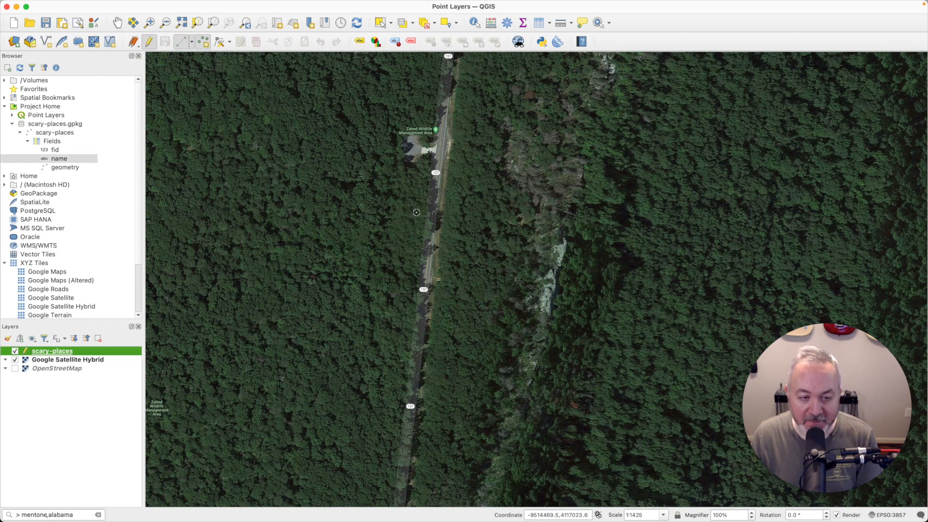
{"action": "mouse_move", "coordinate": [466, 127]}
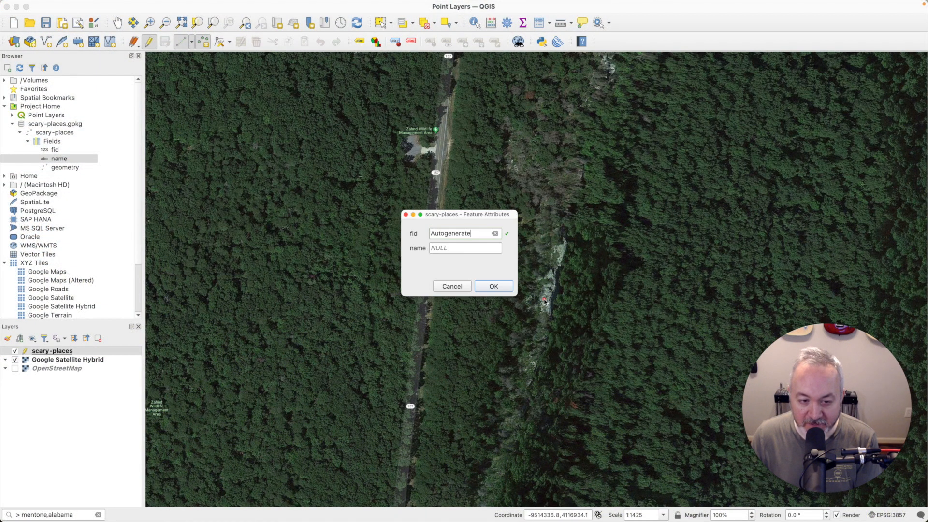
{"action": "mouse_move", "coordinate": [488, 220]}
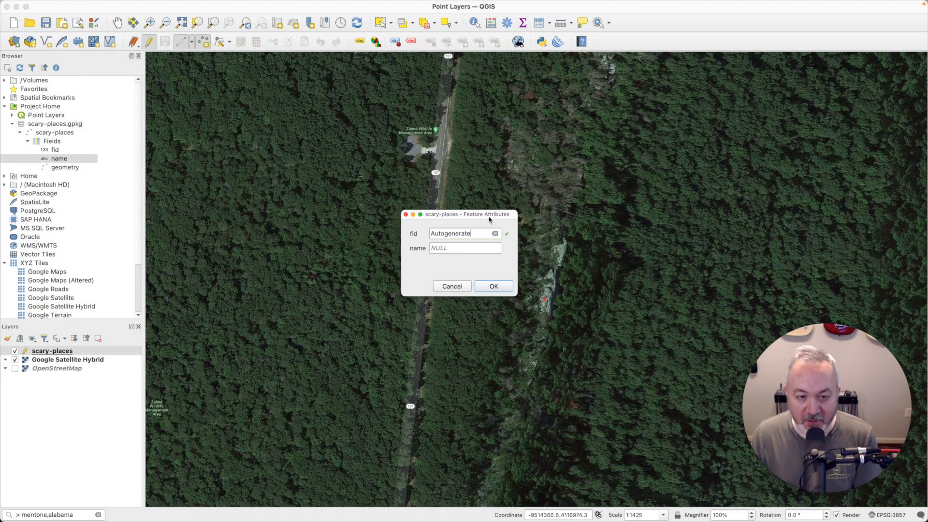
Step: Place the first point on the ridge and name it Zhand Overlook
{"action": "left_click_drag", "start_coordinate": [467, 215], "coordinate": [397, 182]}
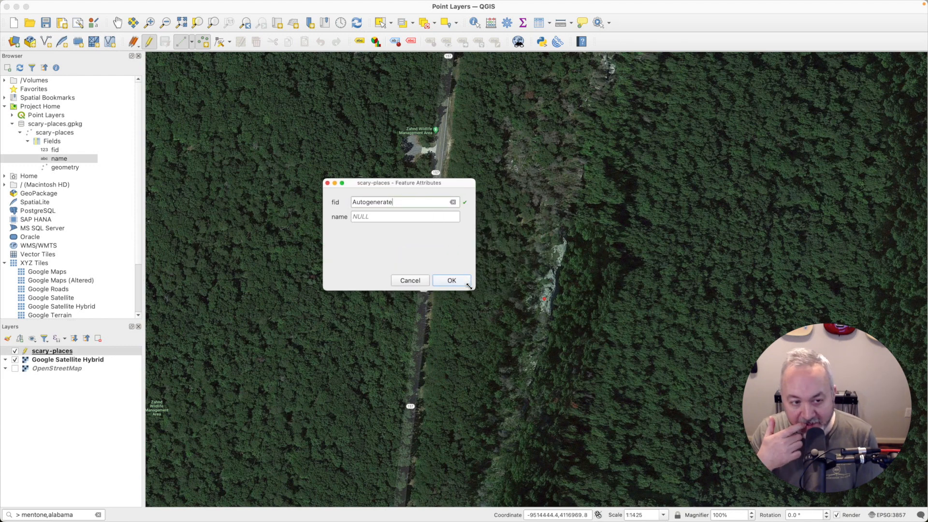
{"action": "mouse_move", "coordinate": [379, 243]}
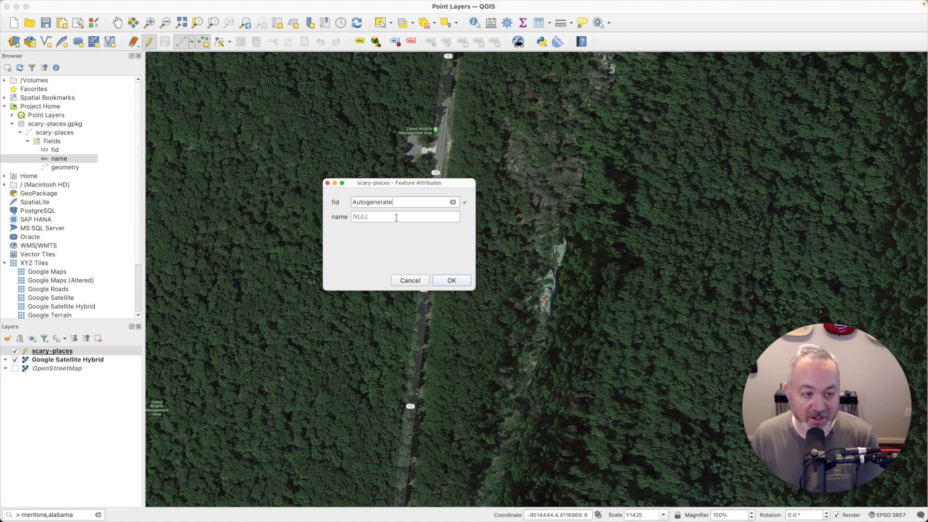
{"action": "left_click", "coordinate": [404, 216]}
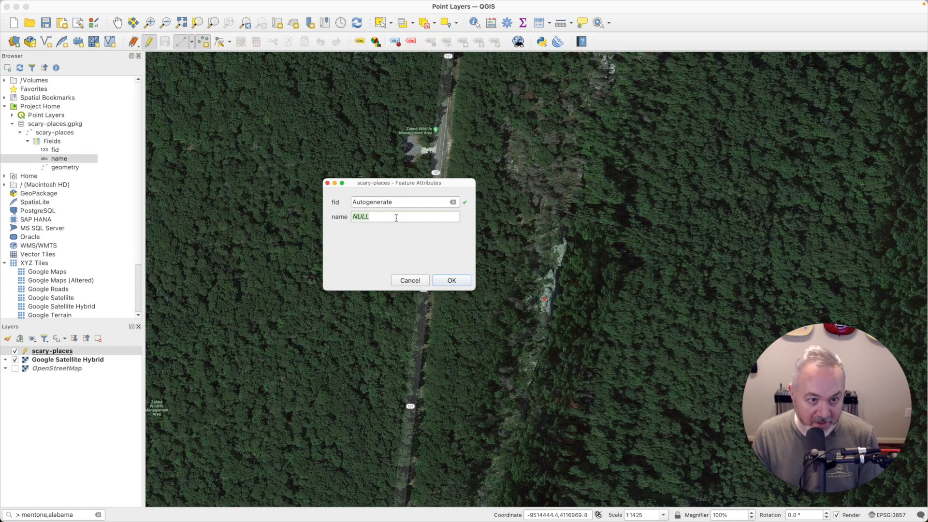
{"action": "type", "text": "Zhand Overlook"}
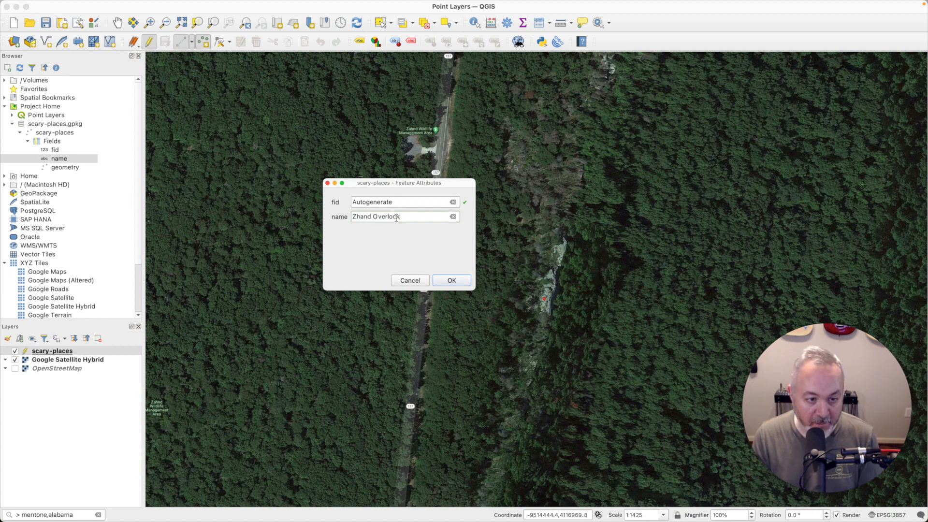
{"action": "left_click", "coordinate": [451, 280]}
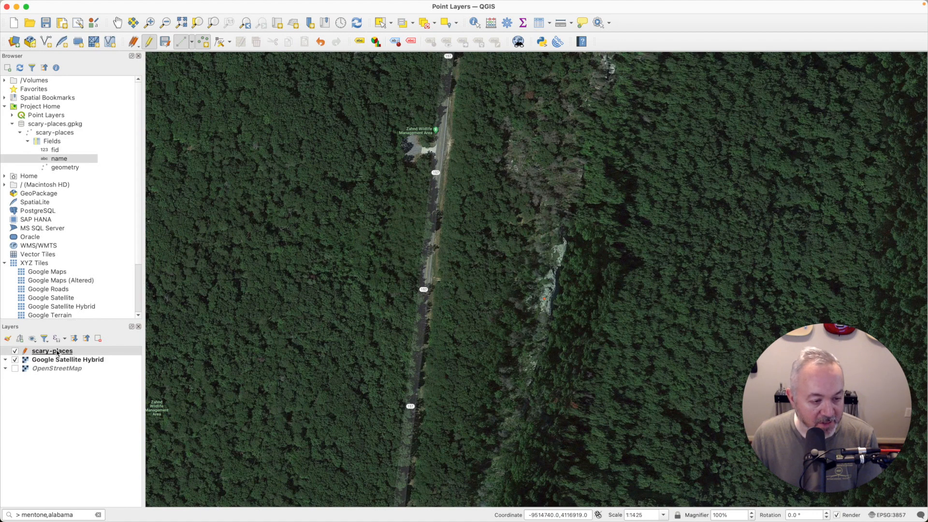
Step: Enlarge the scary-places marker size to 8 mm in Symbology
{"action": "double_click", "coordinate": [52, 350]}
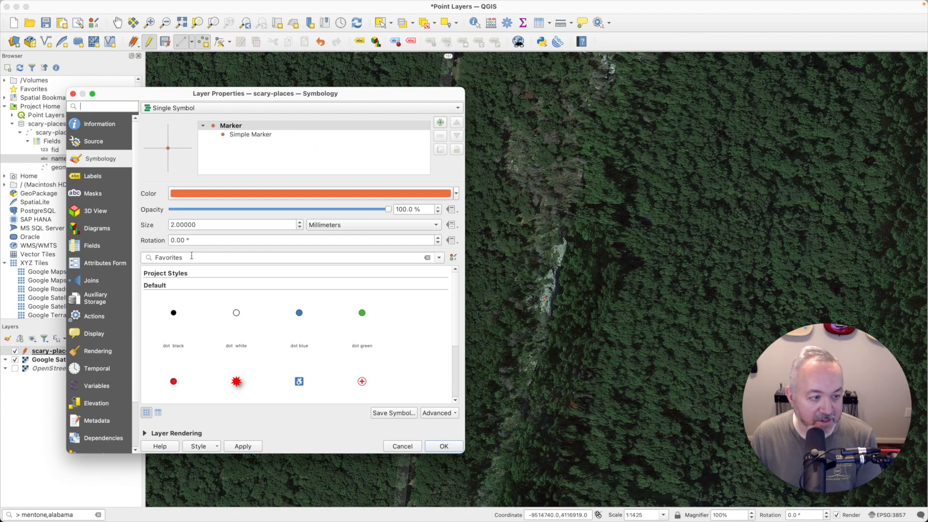
{"action": "mouse_move", "coordinate": [112, 223]}
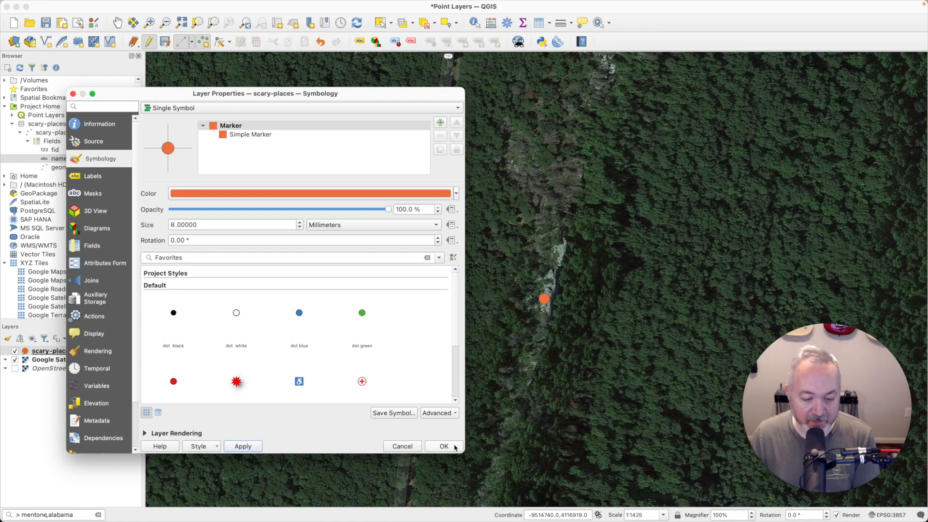
{"action": "left_click", "coordinate": [441, 446]}
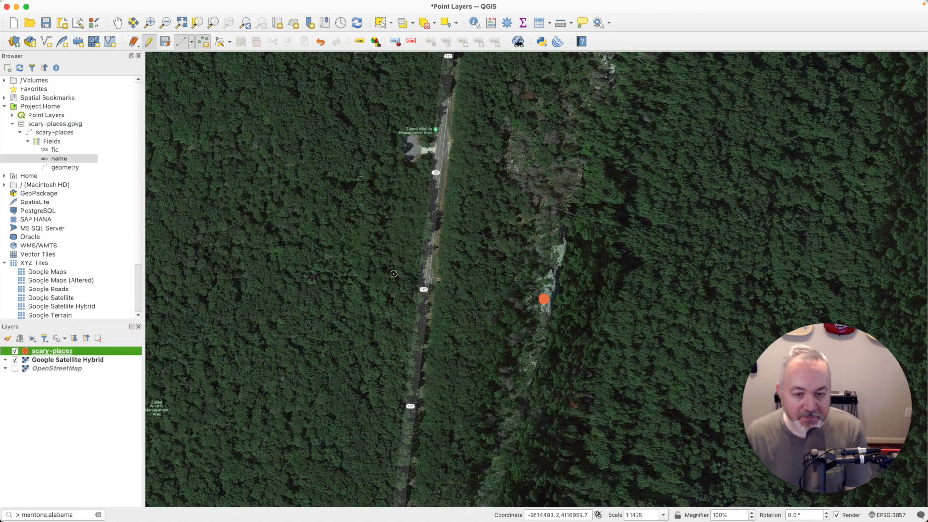
Step: Show the scary-places attribute table and save edits so Zhand Overlook gets fid 1
{"action": "right_click", "coordinate": [51, 350]}
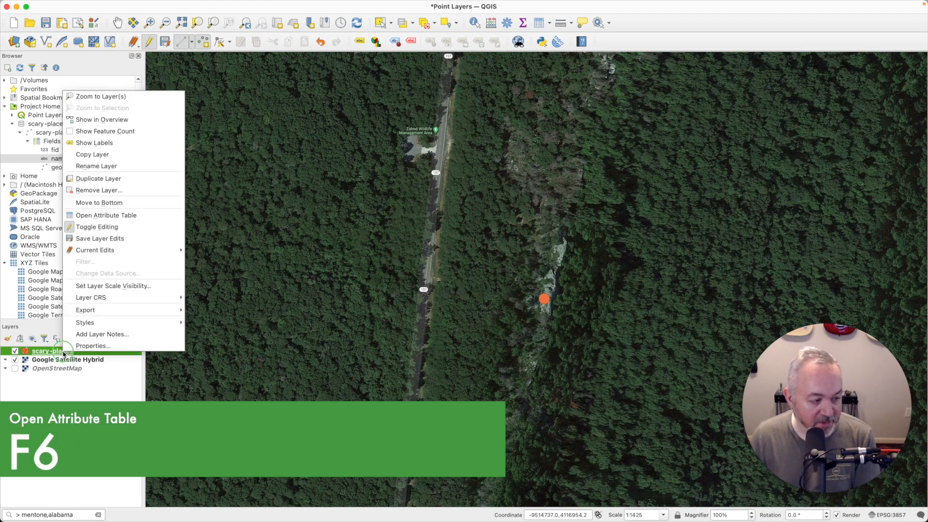
{"action": "mouse_move", "coordinate": [107, 215]}
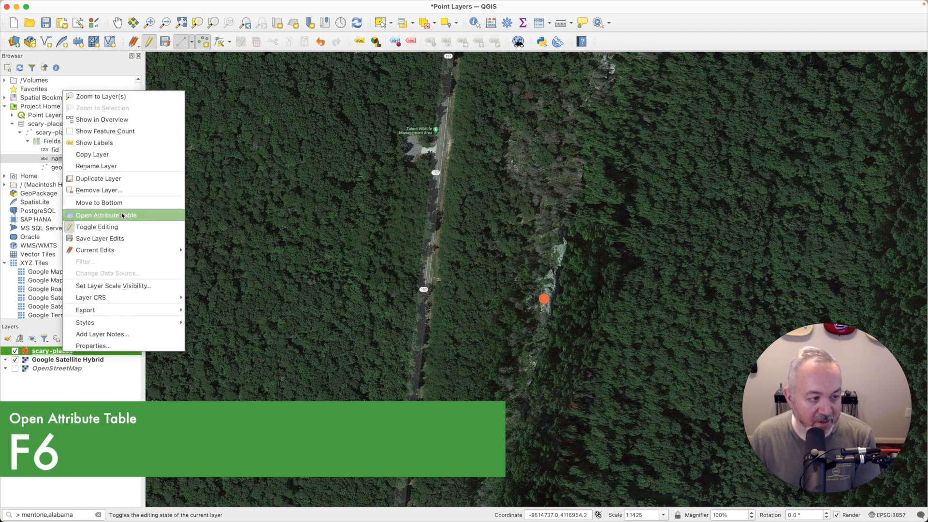
{"action": "left_click", "coordinate": [105, 214]}
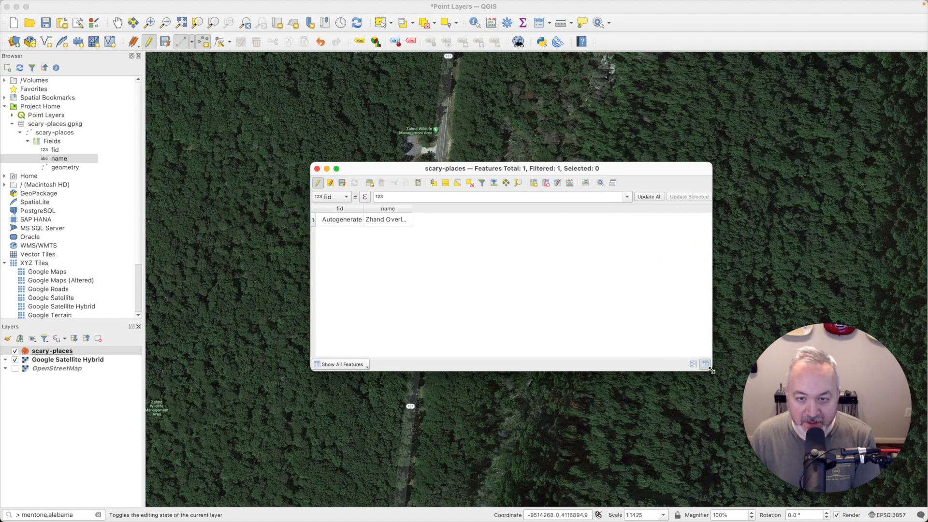
{"action": "mouse_move", "coordinate": [612, 183]}
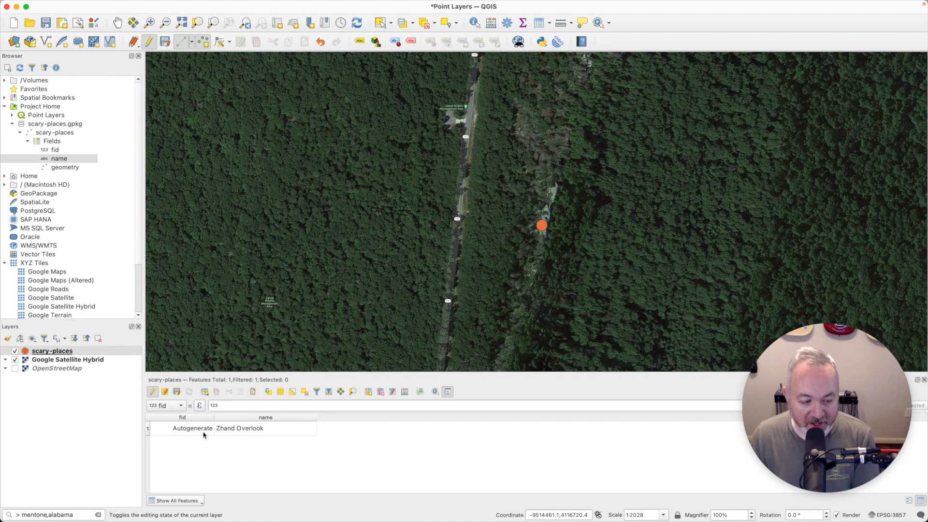
{"action": "mouse_move", "coordinate": [192, 428]}
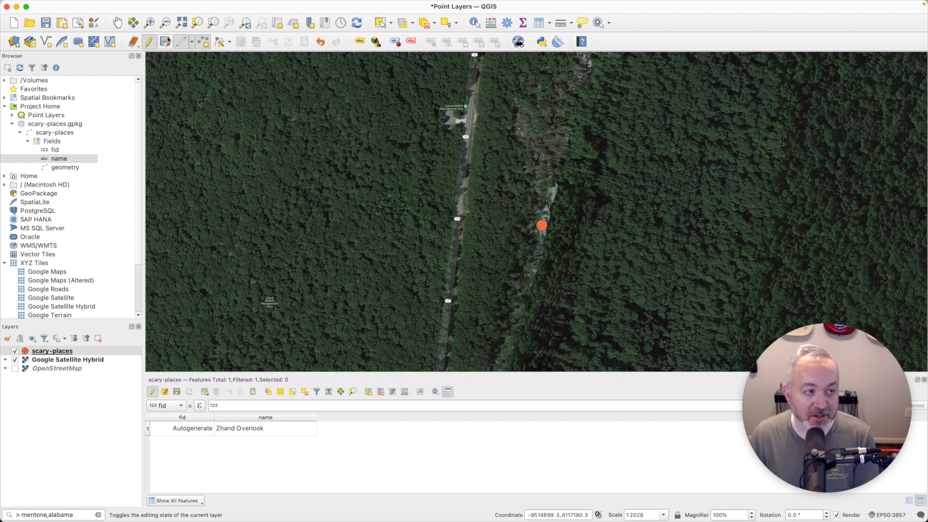
{"action": "left_click", "coordinate": [166, 41]}
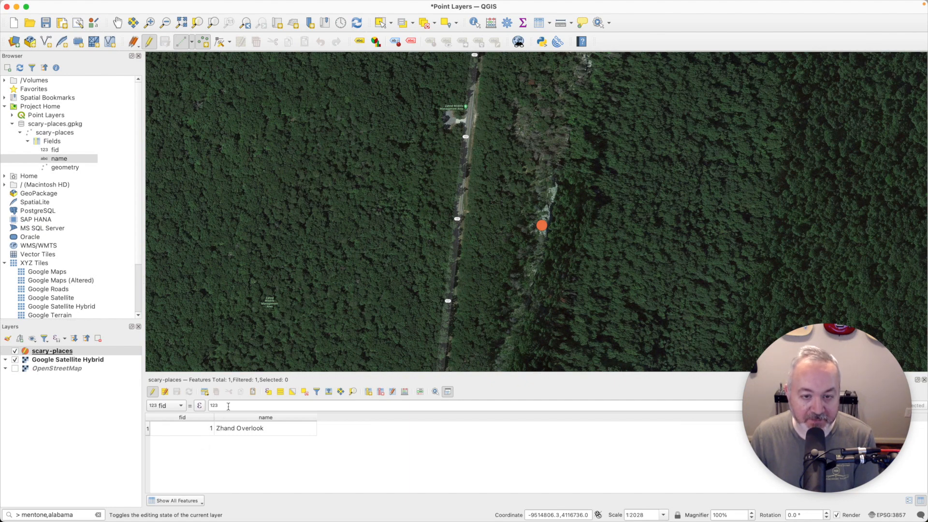
{"action": "mouse_move", "coordinate": [336, 255]}
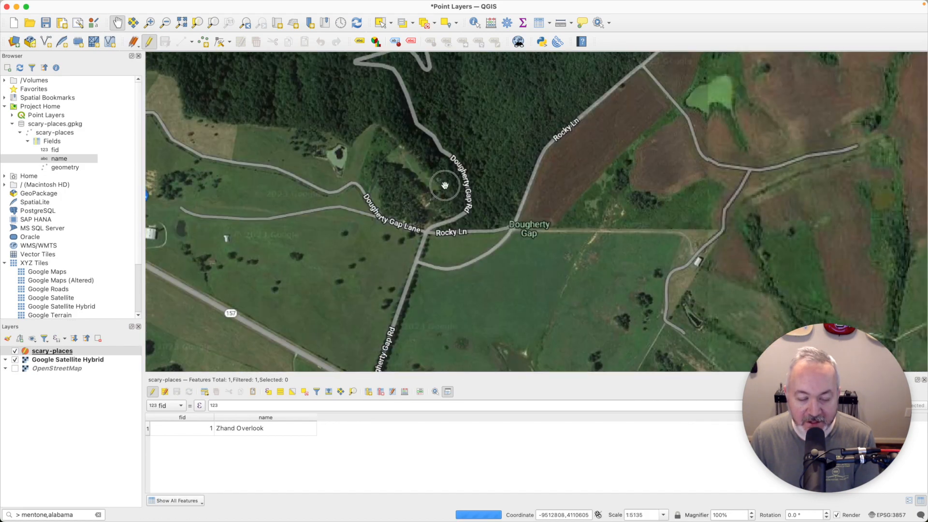
Step: Place a new point named Dougherty Gap on the layer
{"action": "left_click_drag", "start_coordinate": [443, 185], "coordinate": [189, 71]}
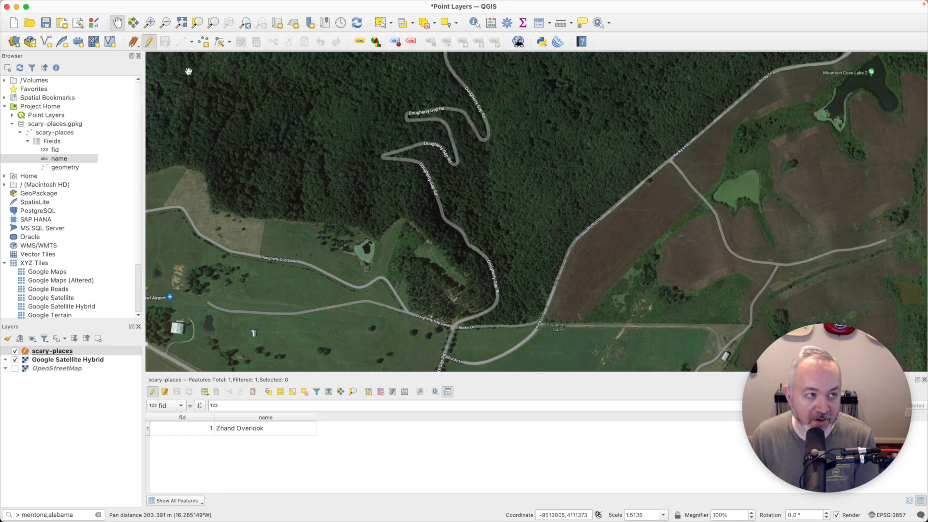
{"action": "mouse_move", "coordinate": [201, 42]}
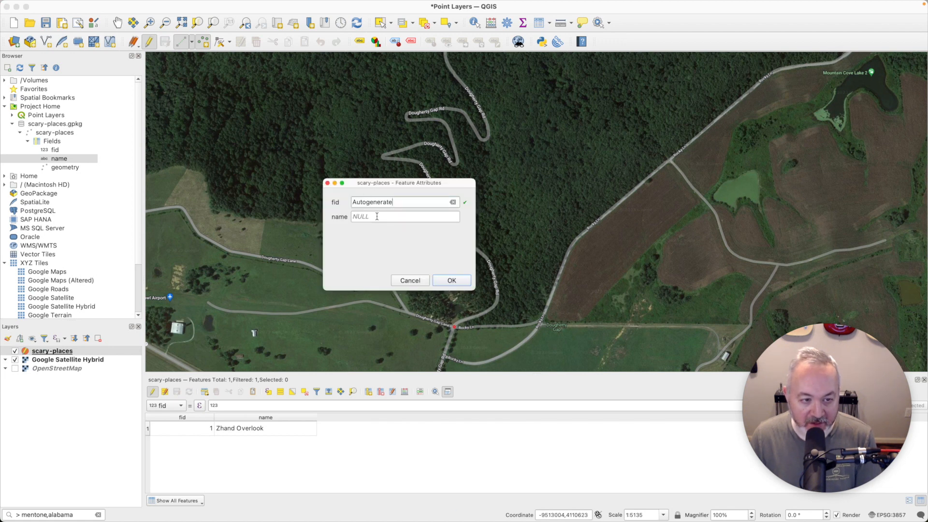
{"action": "type", "text": "Dougherty Gap"}
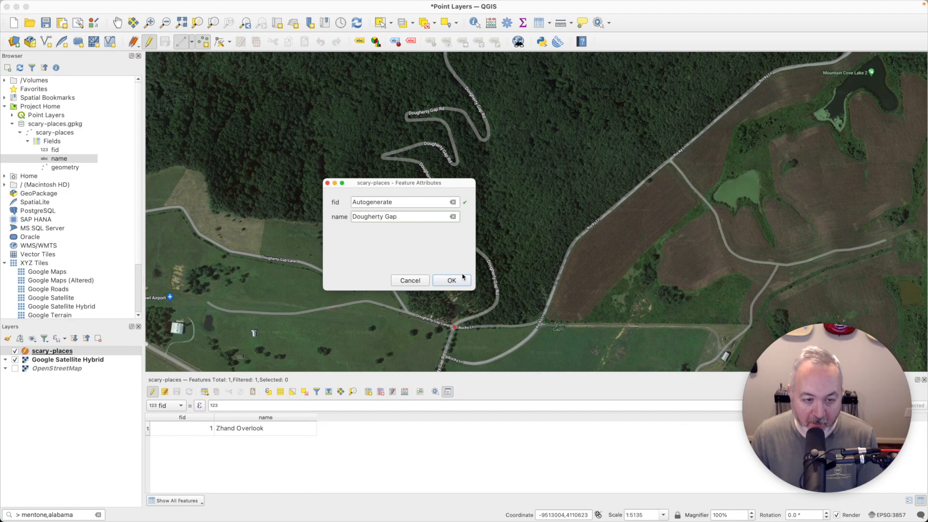
{"action": "left_click", "coordinate": [451, 280]}
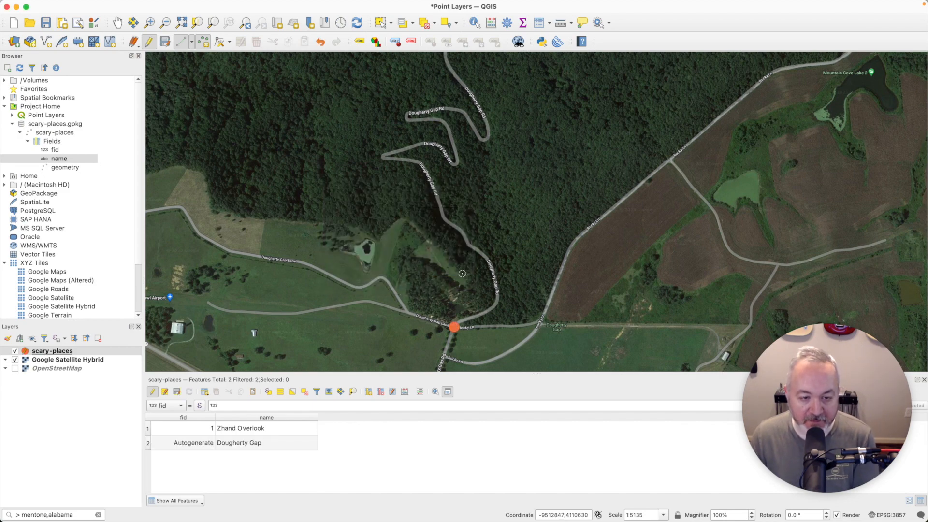
Step: Place a second new point named Rocky Lane
{"action": "scroll", "scroll_direction": "down", "scroll_amount": 3}
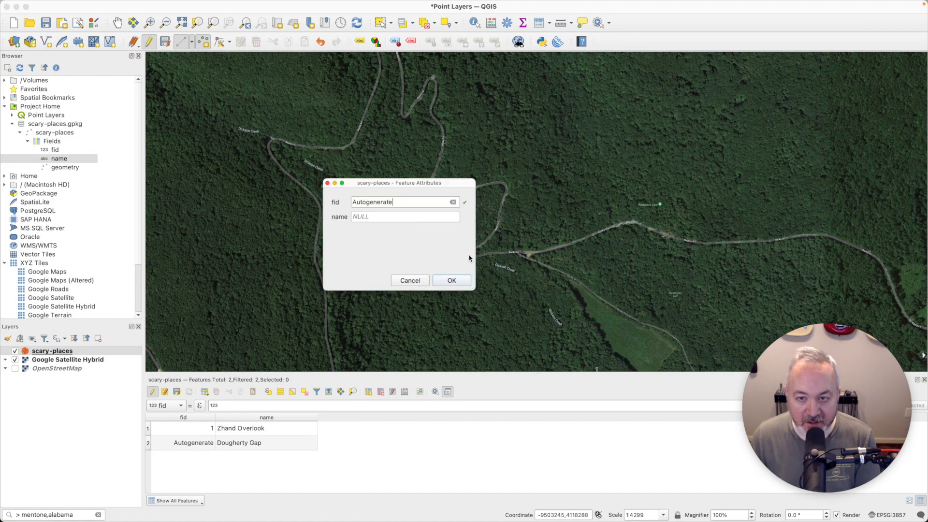
{"action": "type", "text": "Rocky Lane"}
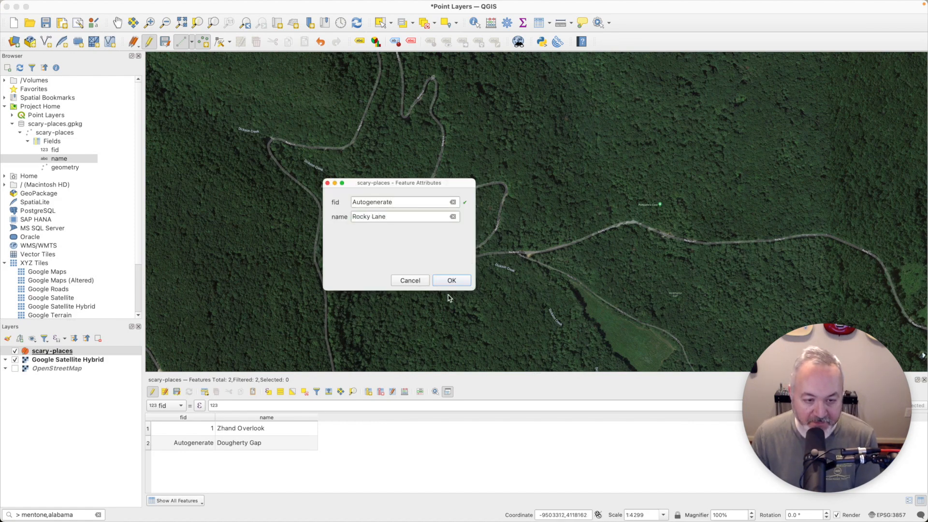
{"action": "left_click", "coordinate": [451, 280]}
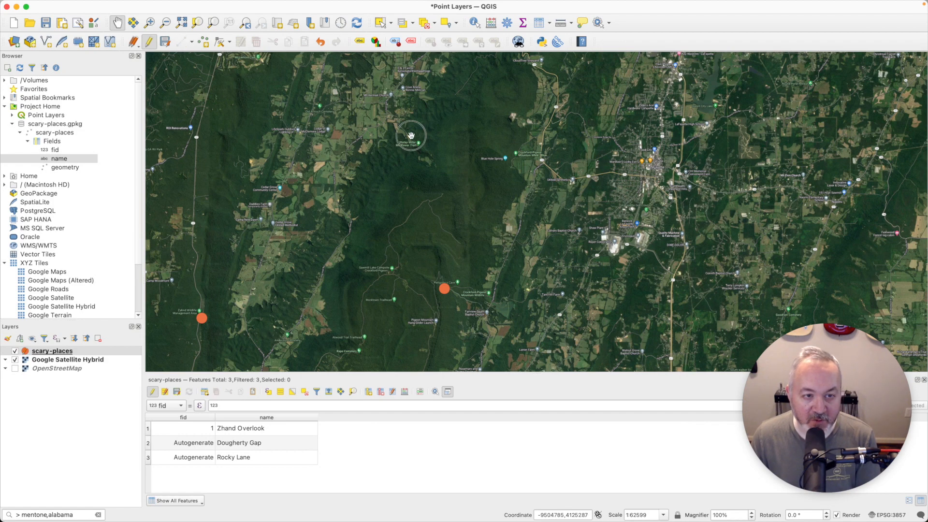
Step: Pan to the town and add a fourth point named Incline Railway
{"action": "left_click_drag", "start_coordinate": [412, 136], "coordinate": [519, 236]}
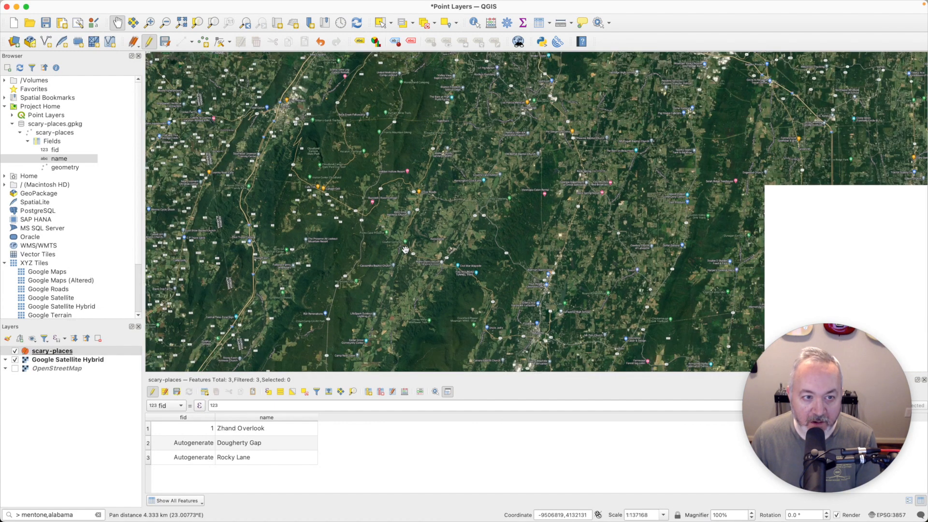
{"action": "left_click_drag", "start_coordinate": [405, 248], "coordinate": [427, 179]}
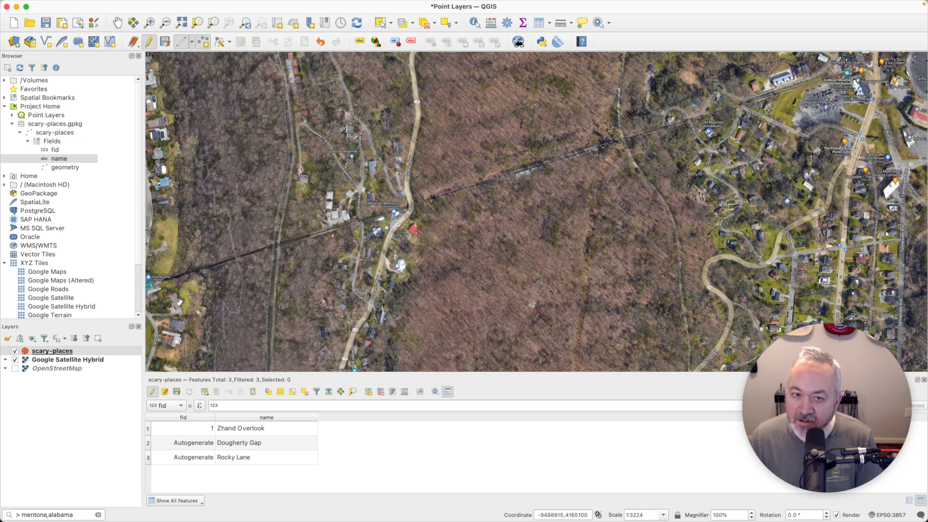
{"action": "mouse_move", "coordinate": [744, 103]}
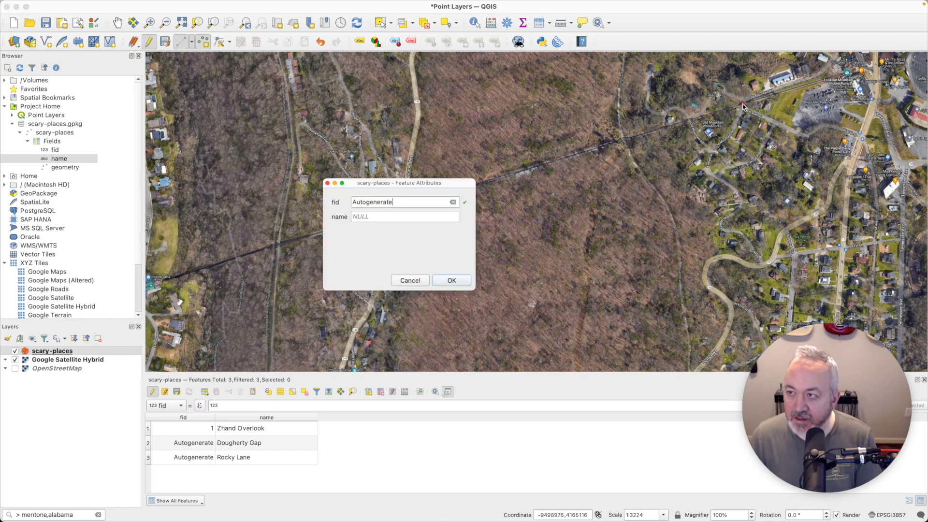
{"action": "type", "text": "Incline Railway"}
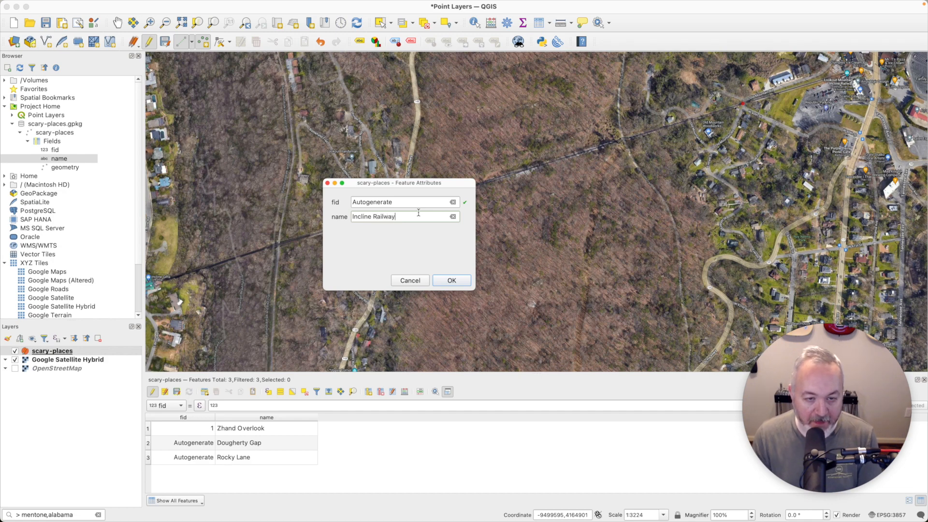
{"action": "left_click", "coordinate": [451, 280]}
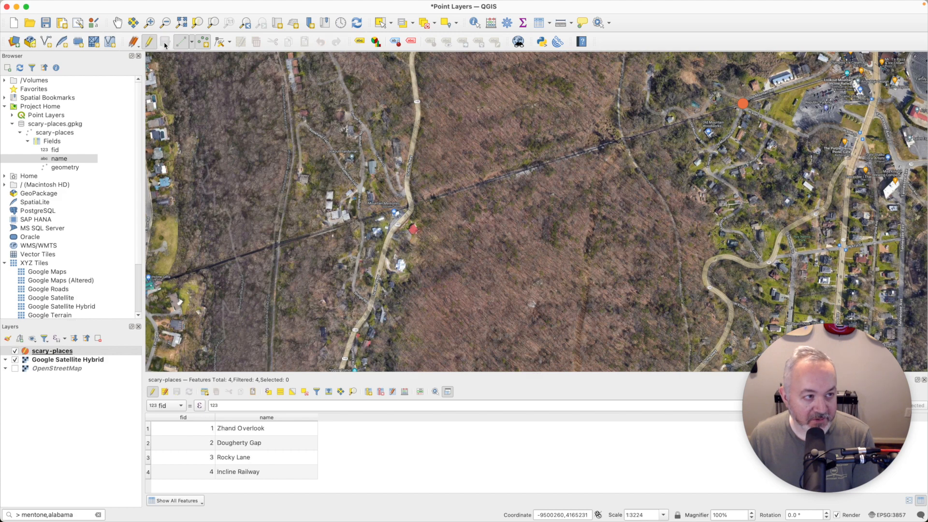
{"action": "mouse_move", "coordinate": [149, 42]}
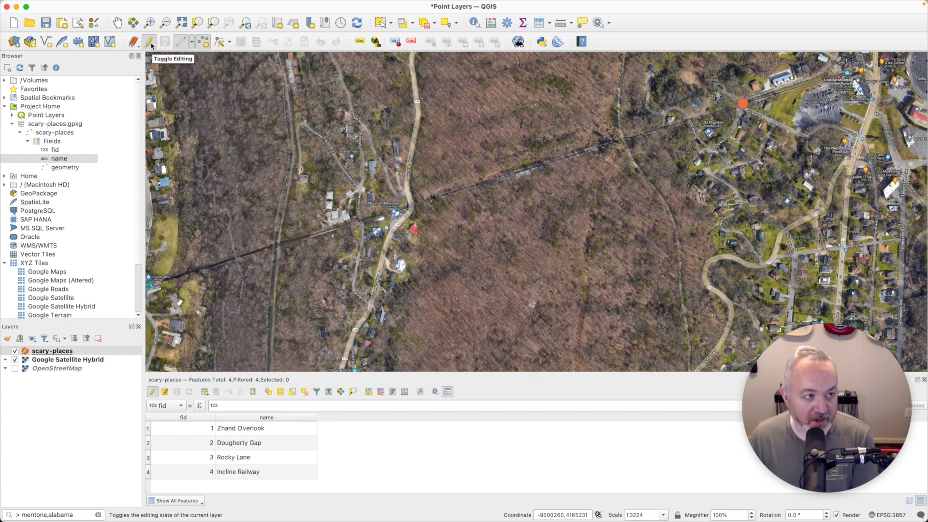
Step: Stop editing scary-places and zoom the map to show all its points
{"action": "left_click", "coordinate": [149, 42]}
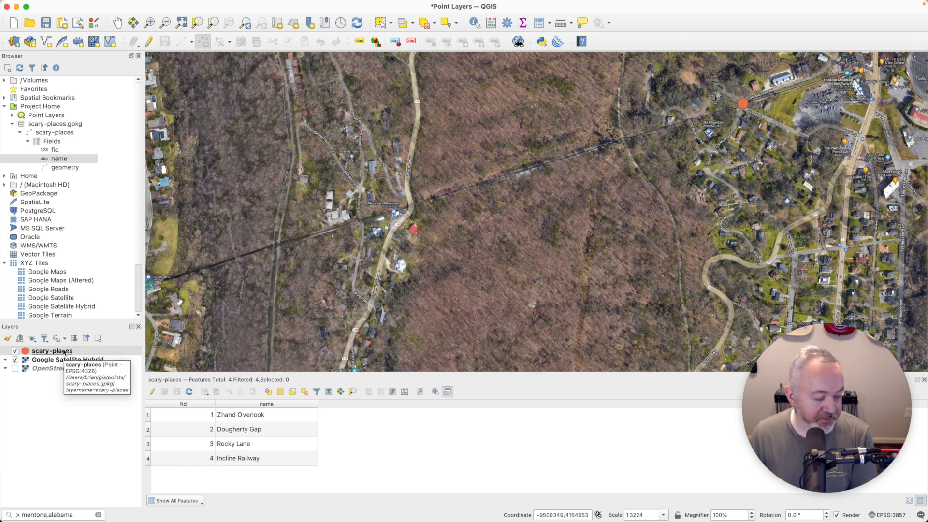
{"action": "right_click", "coordinate": [51, 349]}
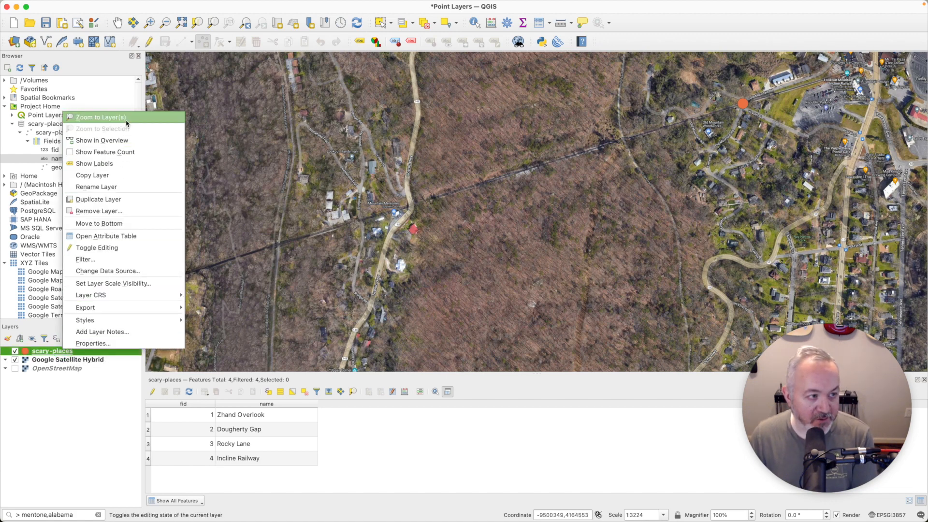
{"action": "left_click", "coordinate": [100, 117]}
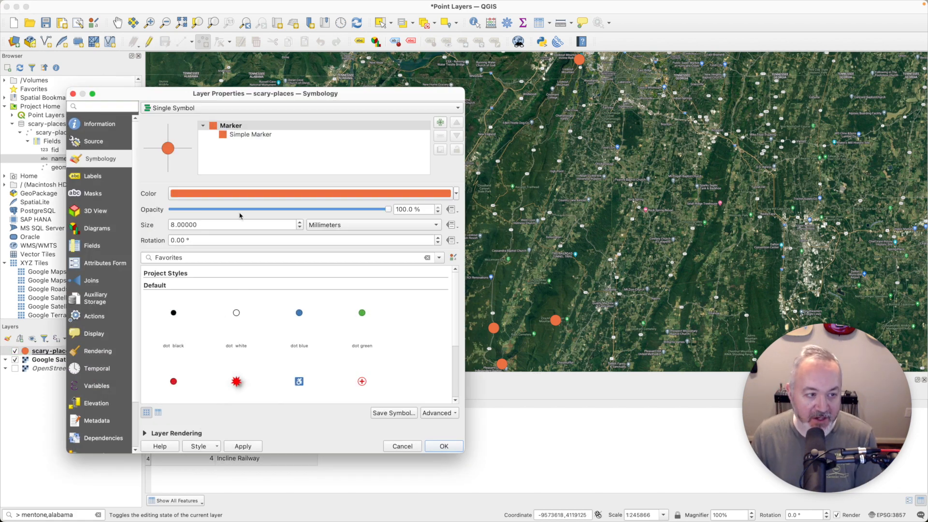
Step: Shrink the scary-places marker size to 4 and apply it
{"action": "type", "text": "4"}
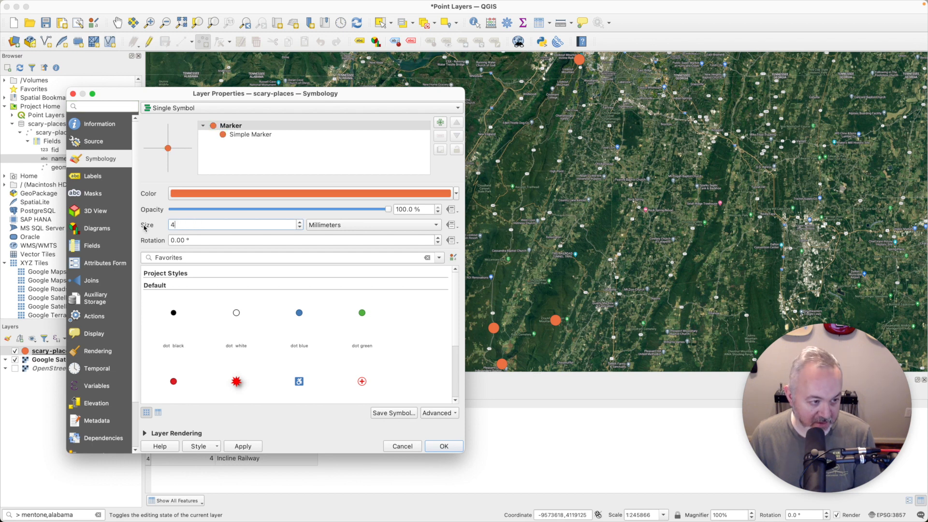
{"action": "left_click", "coordinate": [242, 445]}
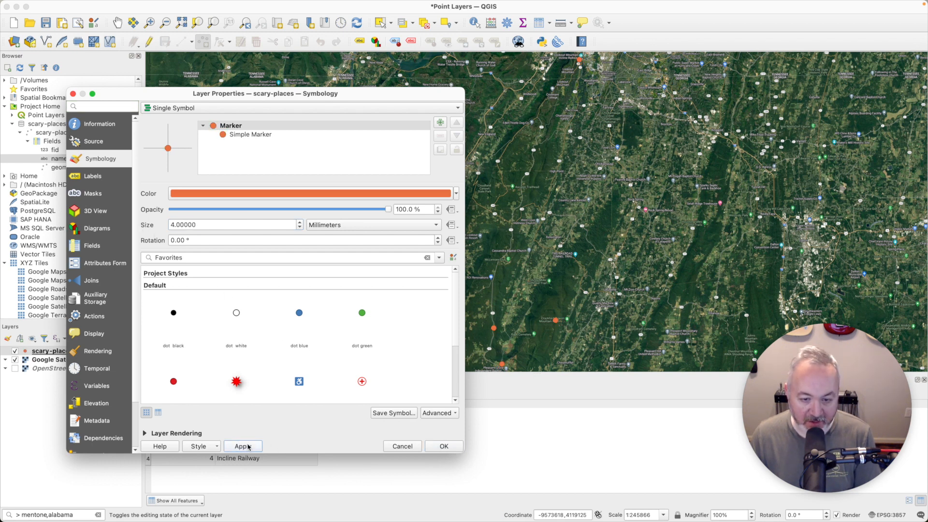
{"action": "left_click", "coordinate": [93, 176]}
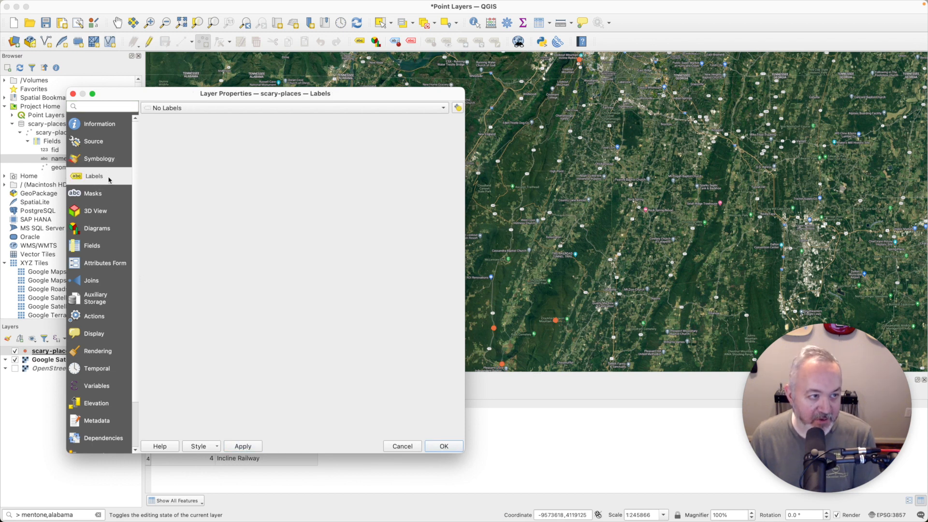
Step: Label the points by name in bold 12-point text with a text buffer, and apply
{"action": "left_click", "coordinate": [294, 107]}
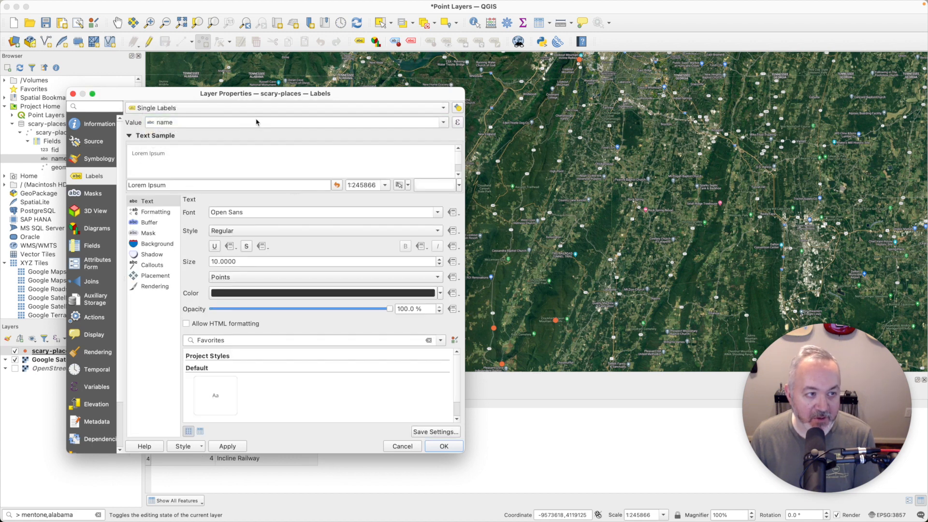
{"action": "mouse_move", "coordinate": [316, 263]}
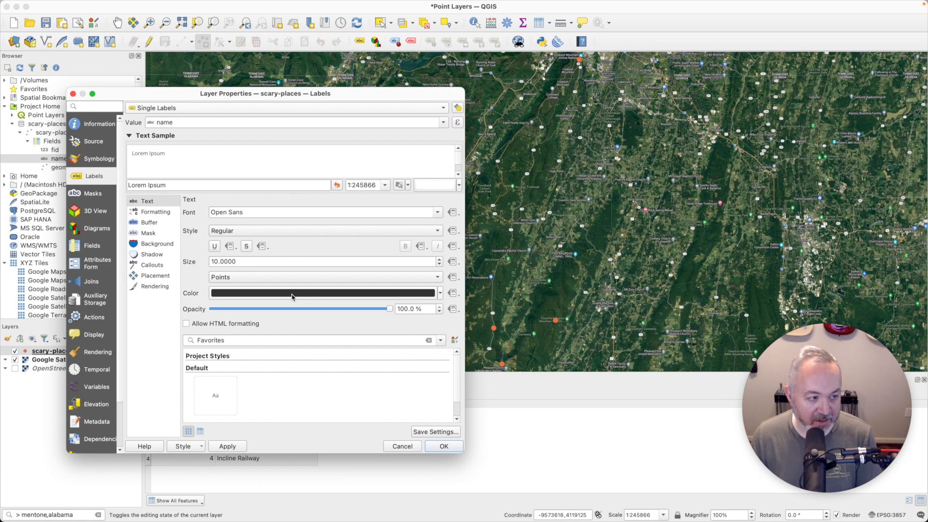
{"action": "left_click", "coordinate": [323, 230]}
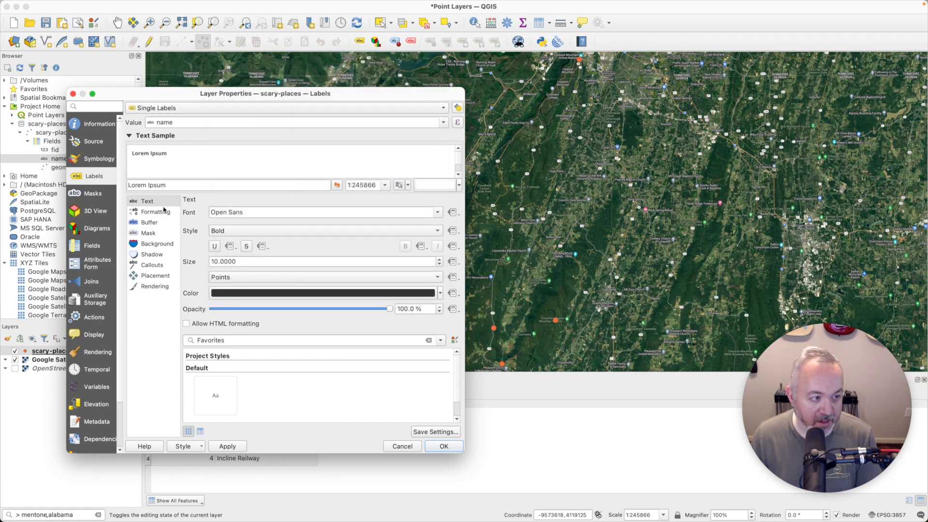
{"action": "left_click", "coordinate": [148, 223]}
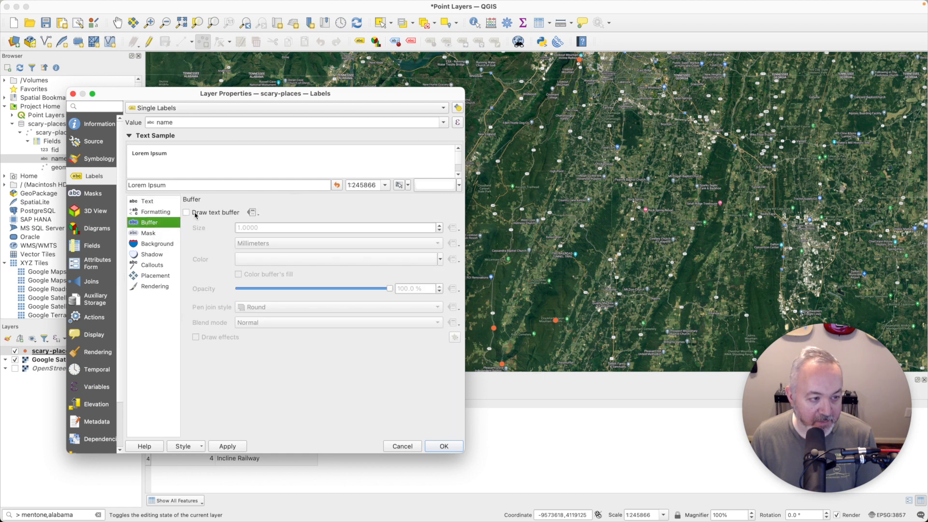
{"action": "left_click", "coordinate": [186, 211]}
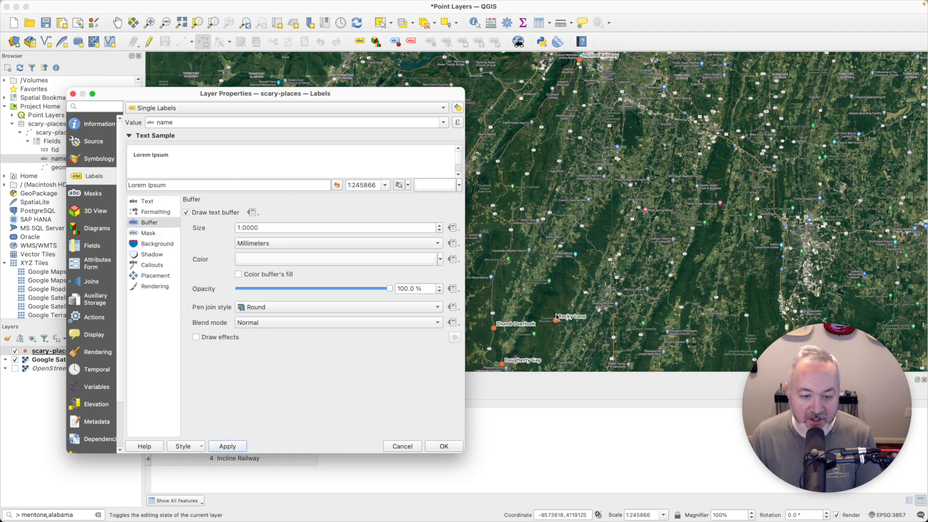
{"action": "left_click", "coordinate": [147, 201]}
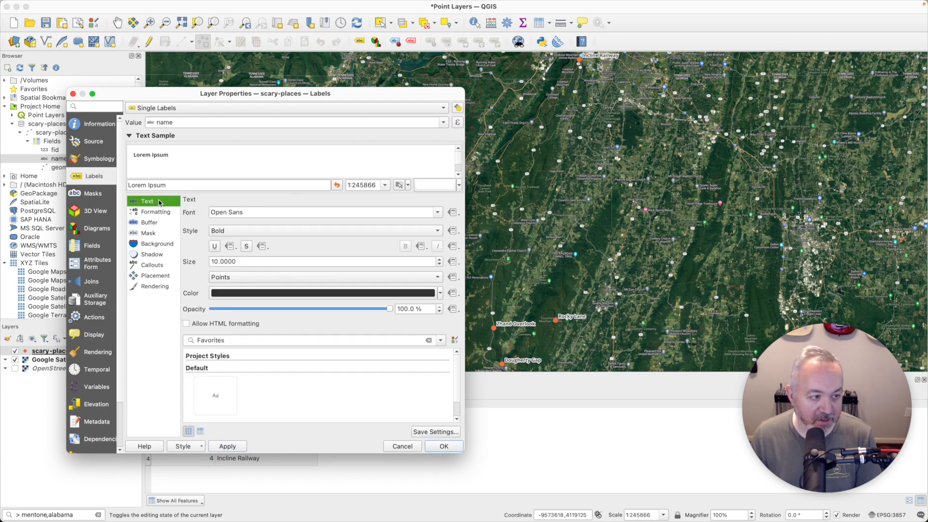
{"action": "type", "text": "12"}
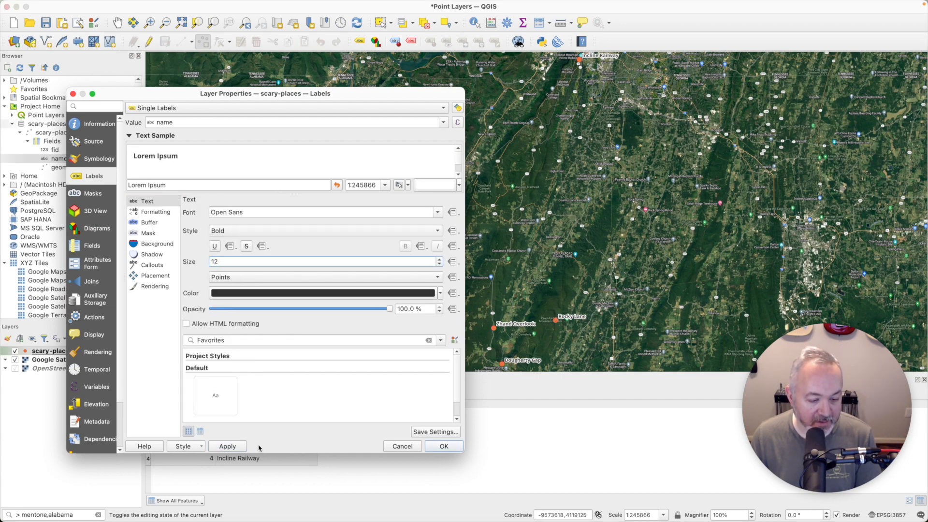
{"action": "left_click", "coordinate": [443, 446]}
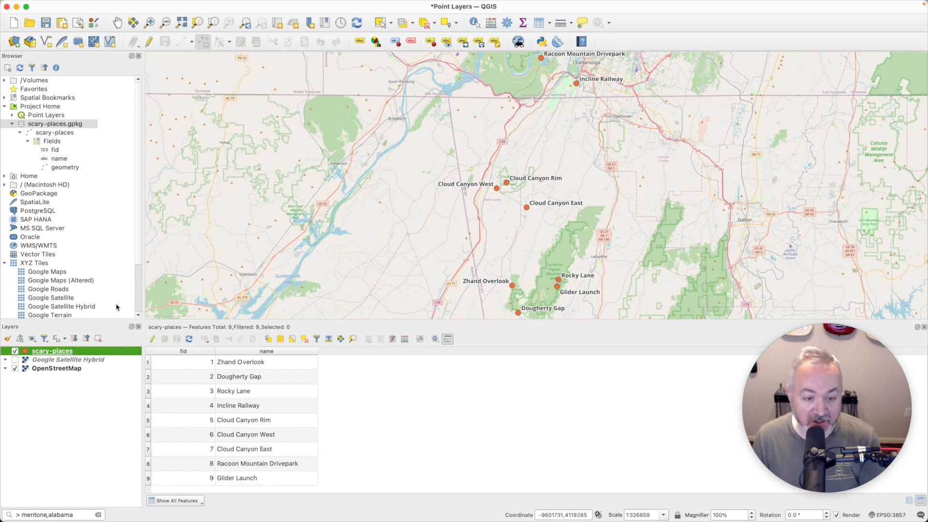
{"action": "mouse_move", "coordinate": [273, 376]}
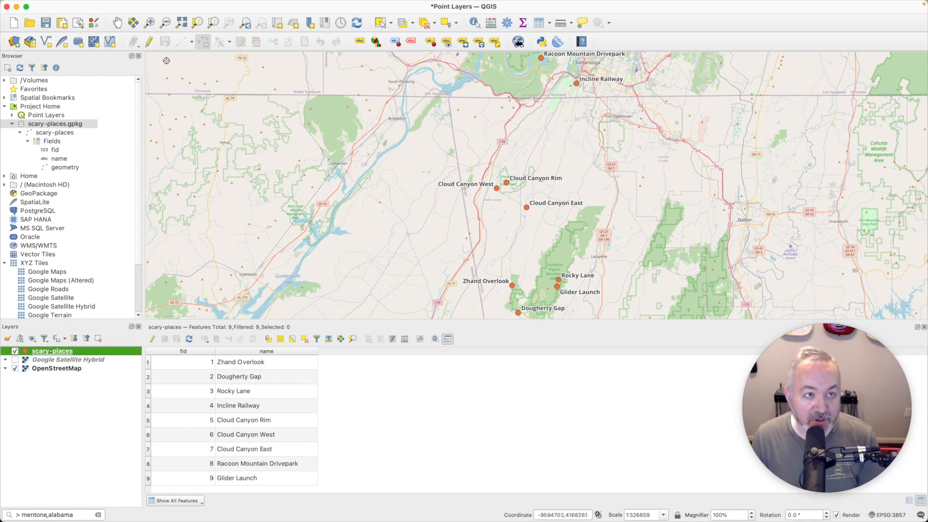
{"action": "mouse_move", "coordinate": [150, 42]}
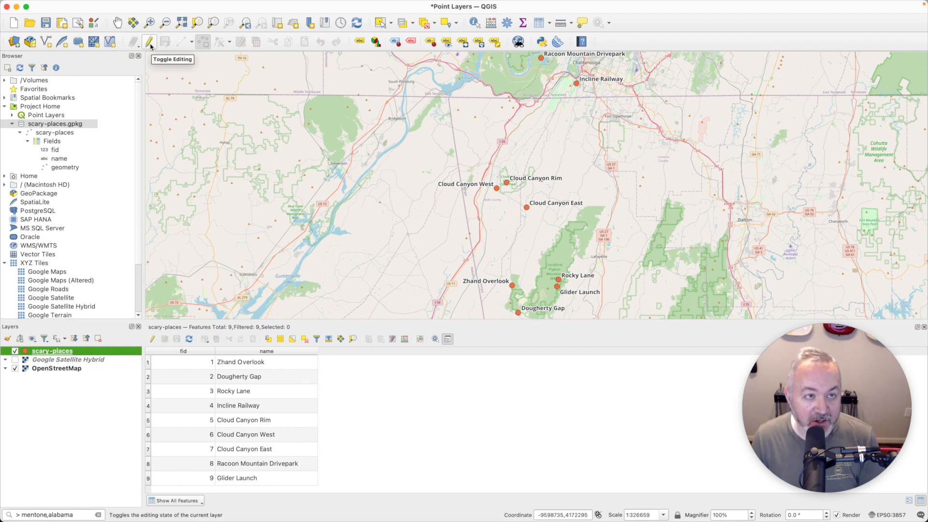
Step: Start editing scary-places and begin adding a new field from the Browser
{"action": "left_click", "coordinate": [151, 41]}
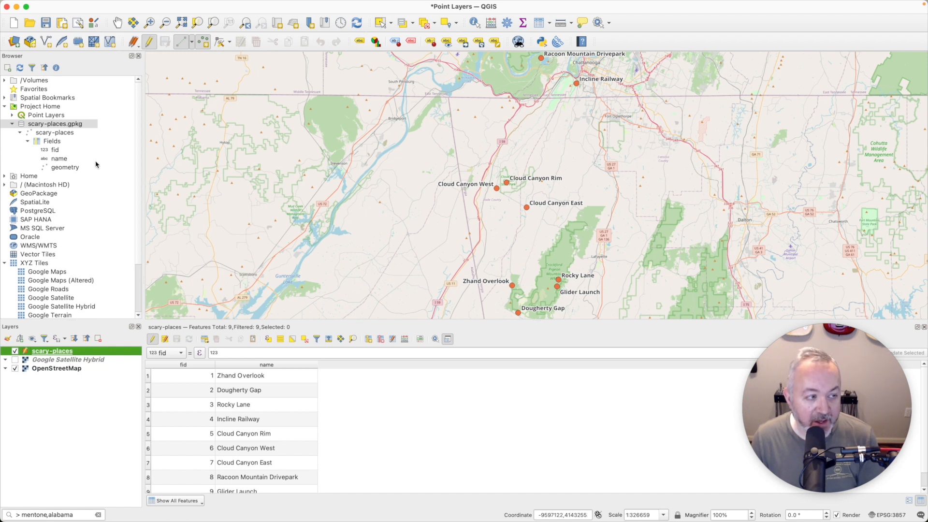
{"action": "mouse_move", "coordinate": [78, 100]}
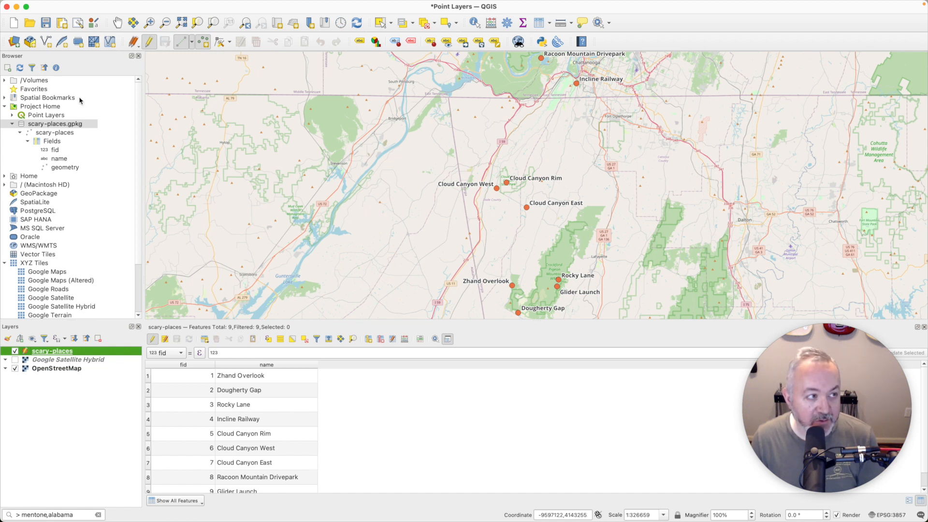
{"action": "left_click", "coordinate": [52, 141]}
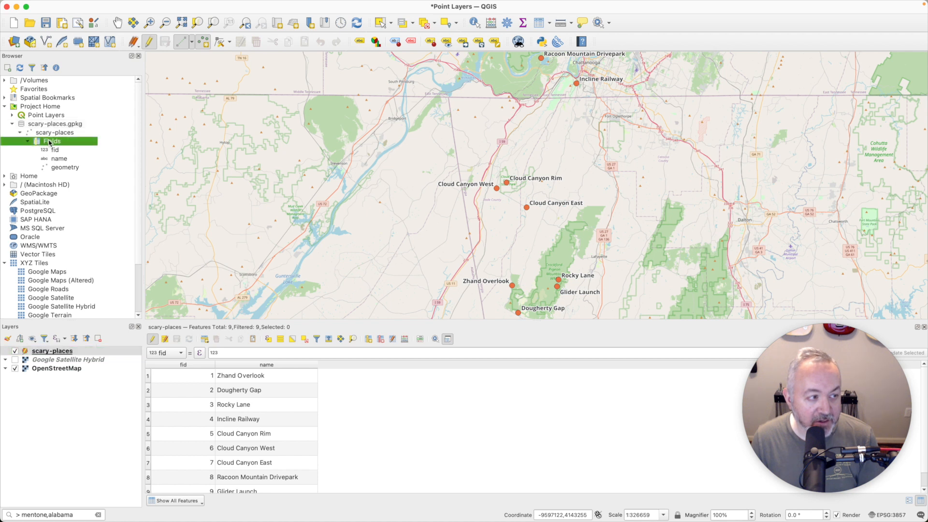
{"action": "right_click", "coordinate": [52, 141]}
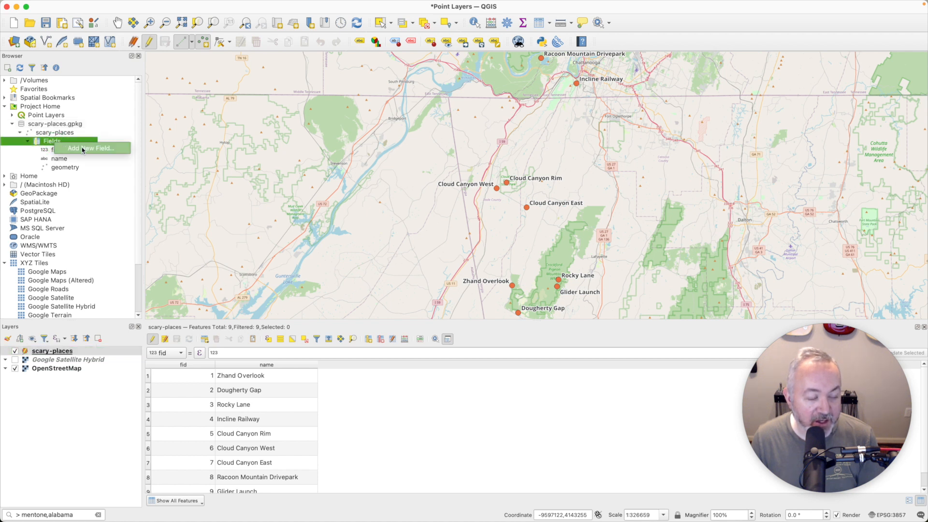
{"action": "left_click", "coordinate": [90, 148]}
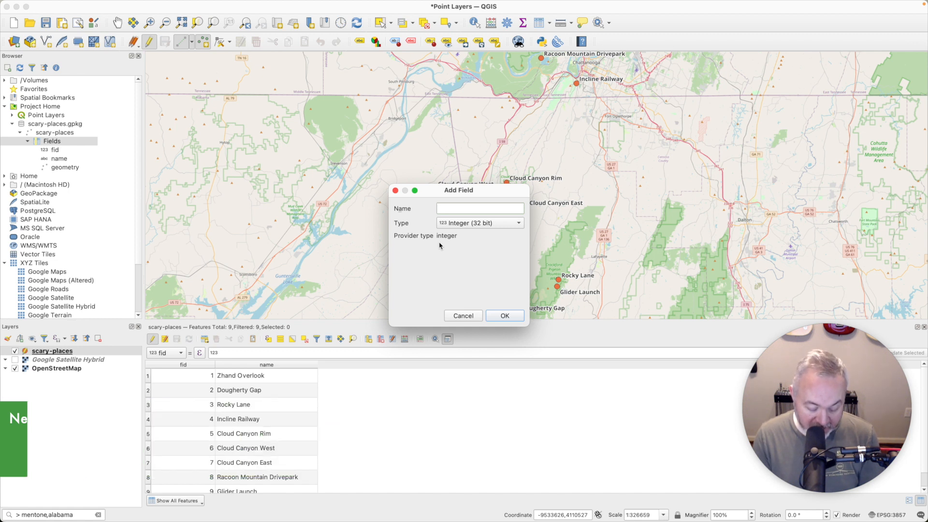
Step: Name the new field severity as a 32-bit integer and create it
{"action": "type", "text": "sve"}
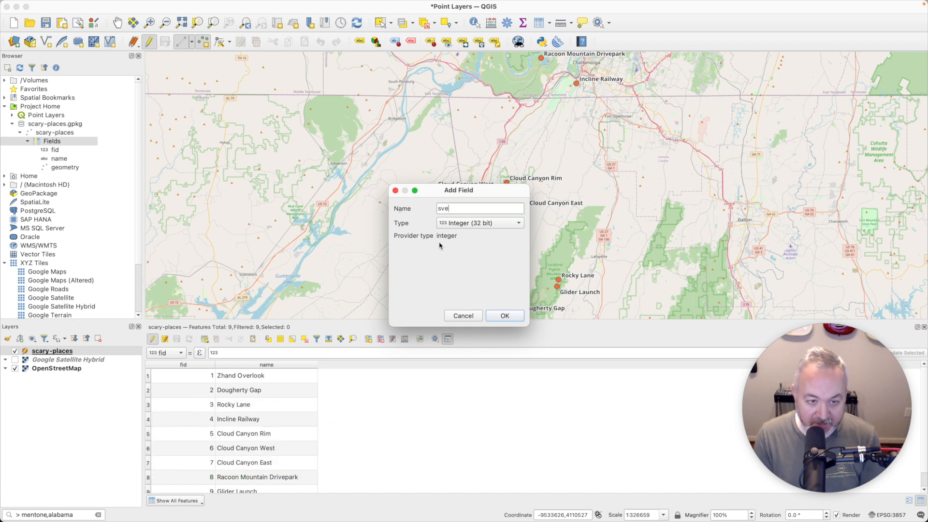
{"action": "type", "text": "severity"}
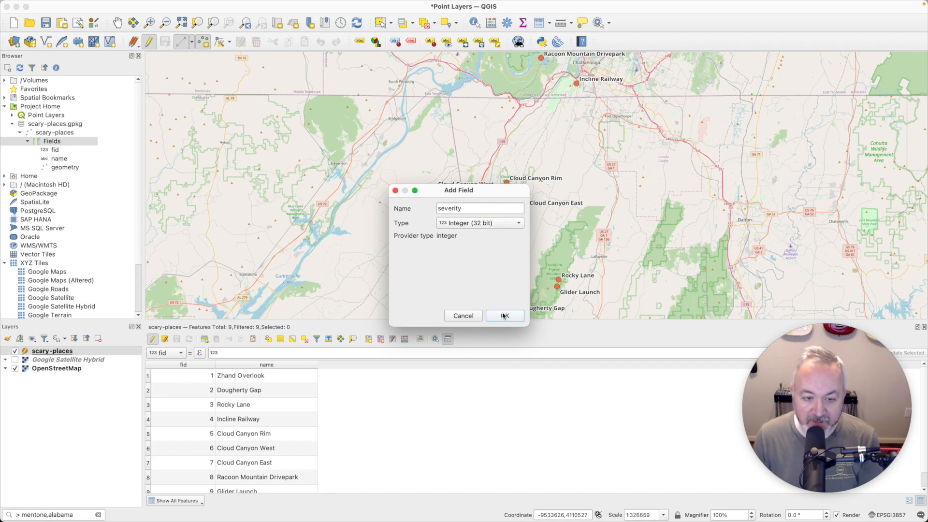
{"action": "left_click", "coordinate": [504, 315]}
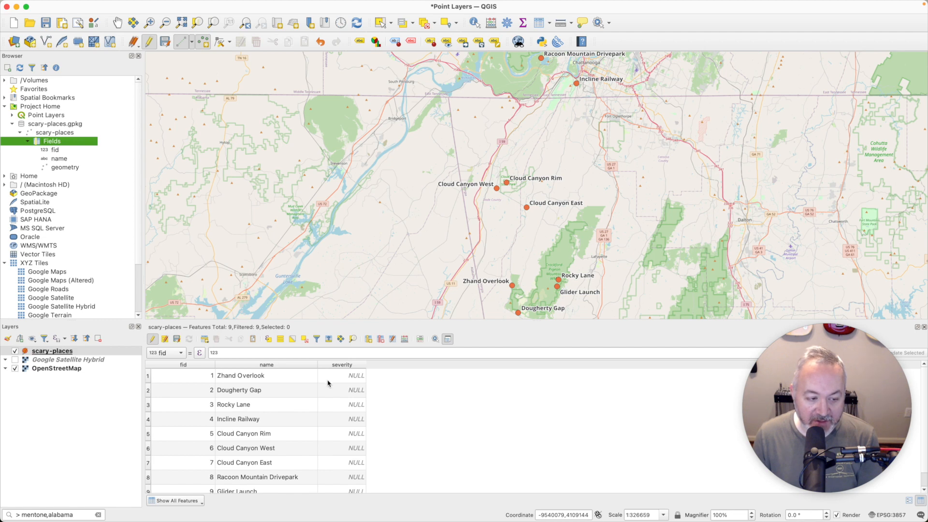
{"action": "mouse_move", "coordinate": [337, 436]}
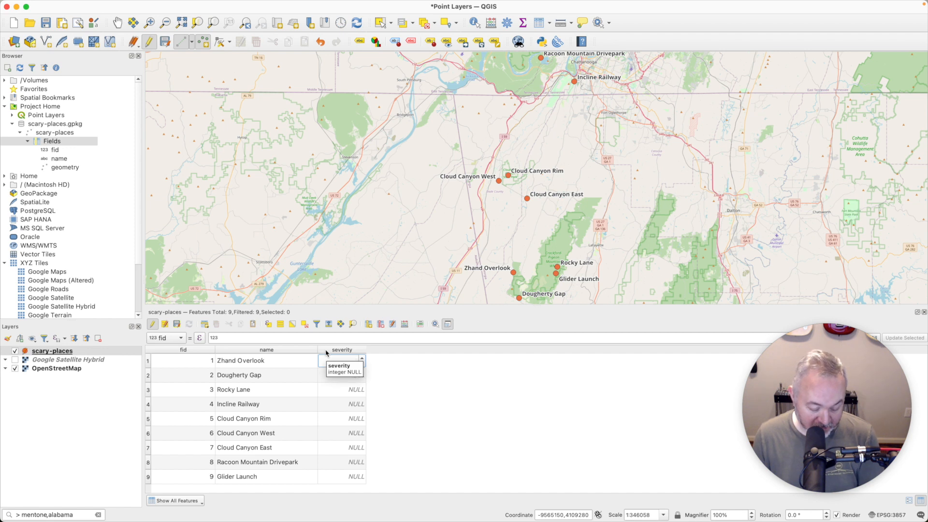
Step: Enter severity values 2, 1, 10, 6, 9, 3 and 7 for the places in the attribute table
{"action": "type", "text": "2"}
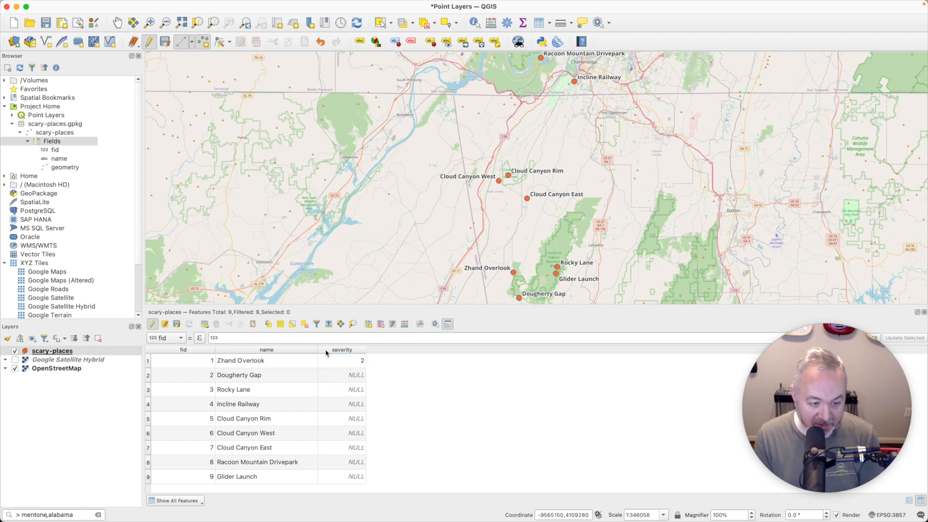
{"action": "double_click", "coordinate": [341, 375]}
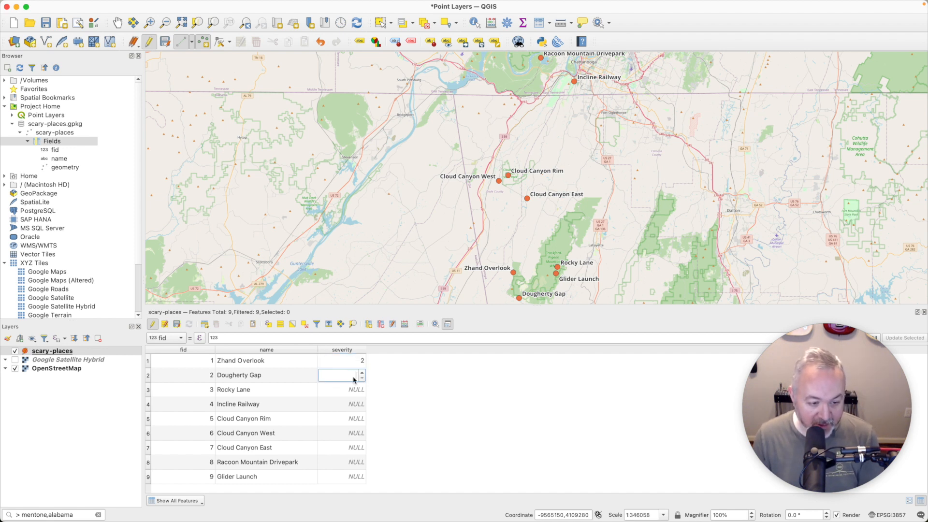
{"action": "type", "text": "1"}
{"action": "left_click", "coordinate": [341, 390]}
{"action": "type", "text": "7"}
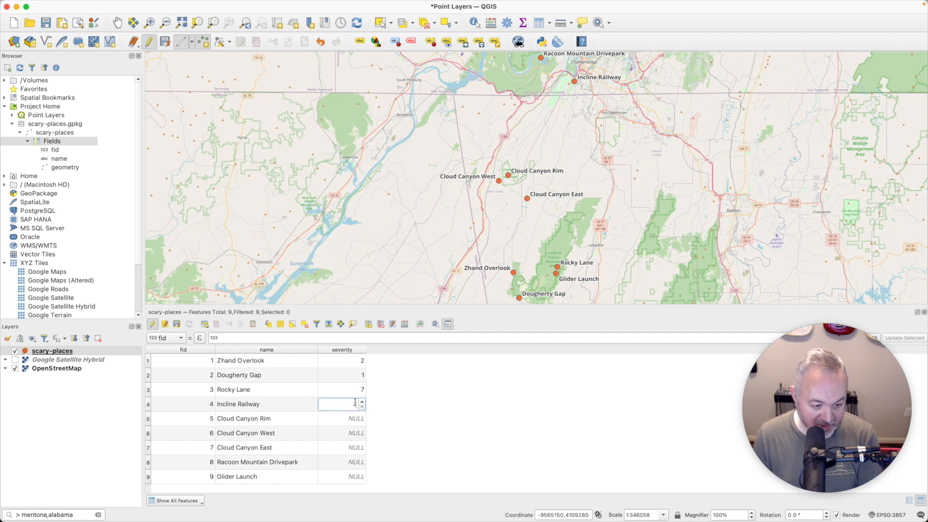
{"action": "type", "text": "10"}
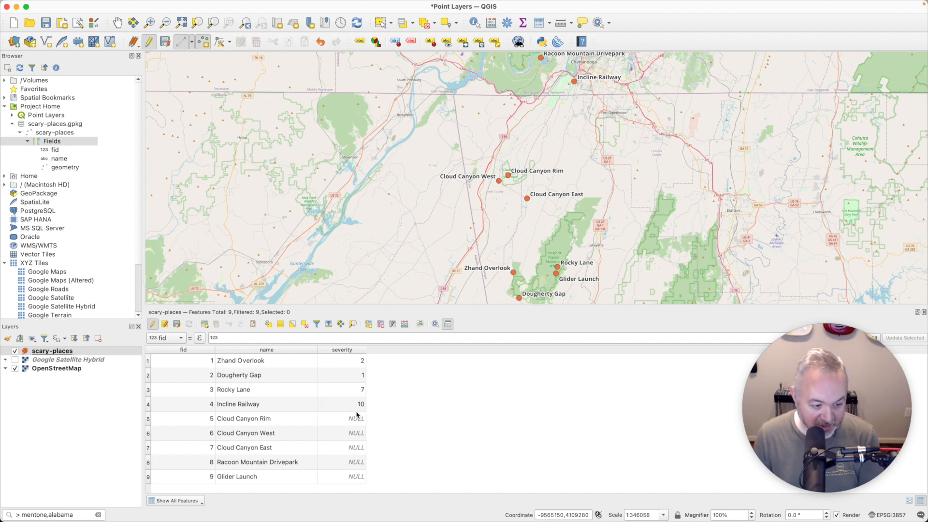
{"action": "double_click", "coordinate": [341, 418]}
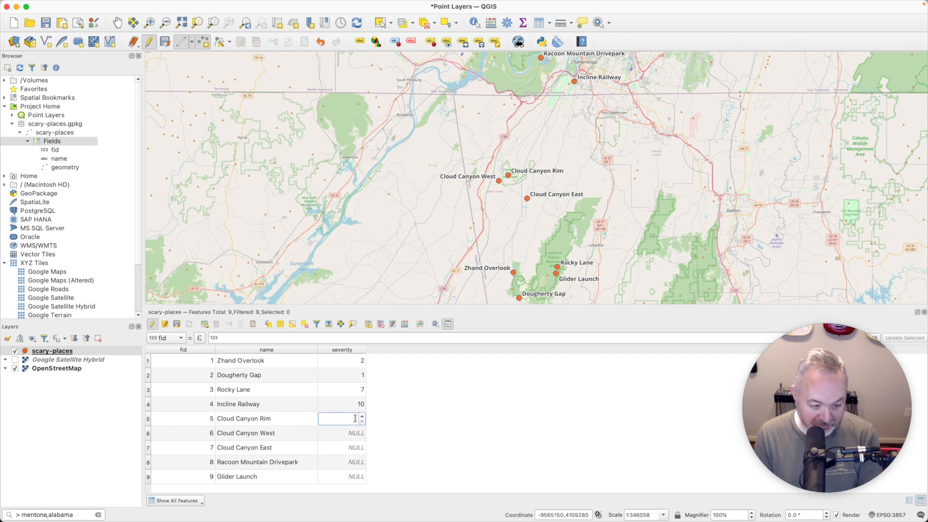
{"action": "type", "text": "6"}
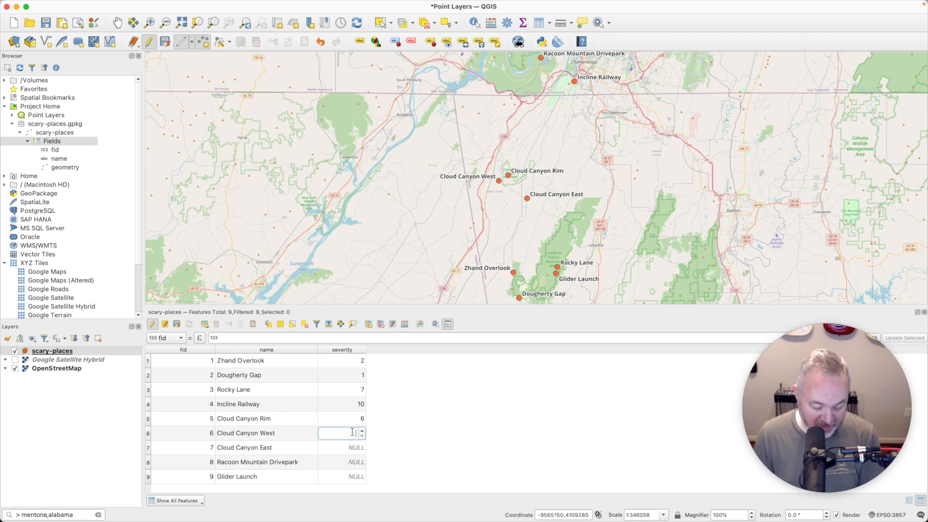
{"action": "type", "text": "9"}
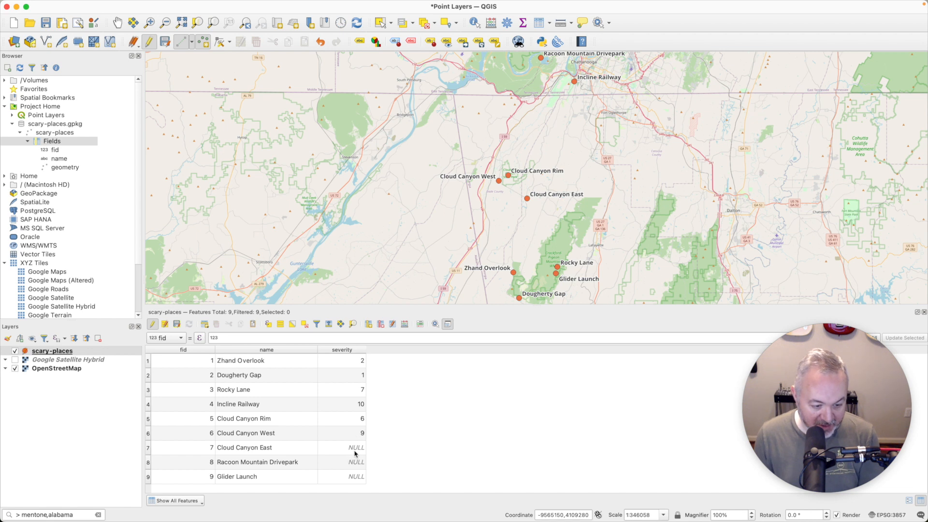
{"action": "type", "text": "3"}
{"action": "type", "text": "5"}
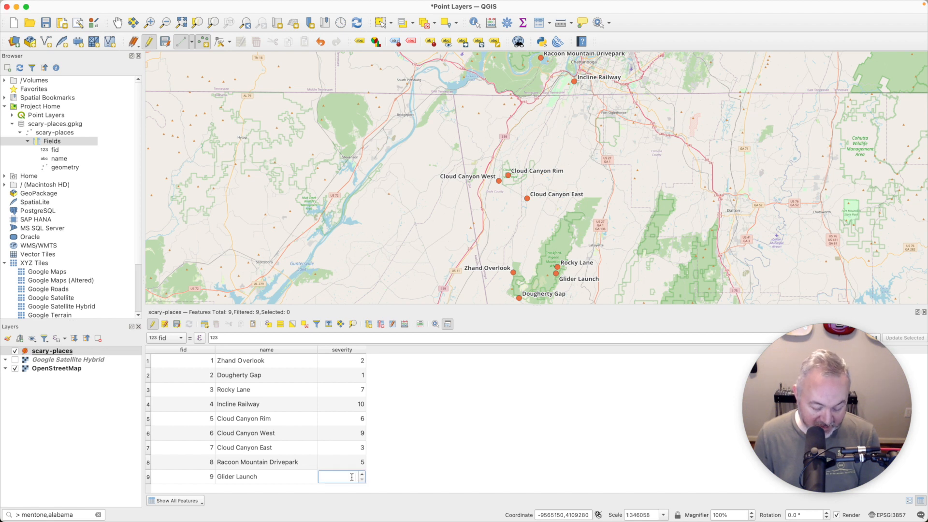
{"action": "type", "text": "7"}
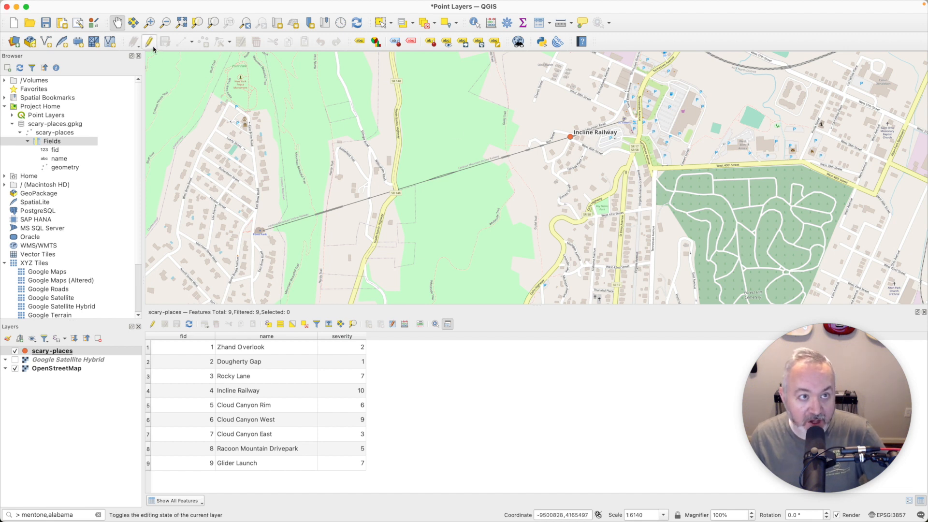
Step: Turn editing back on and select the Incline Railway record in the table
{"action": "left_click", "coordinate": [149, 41]}
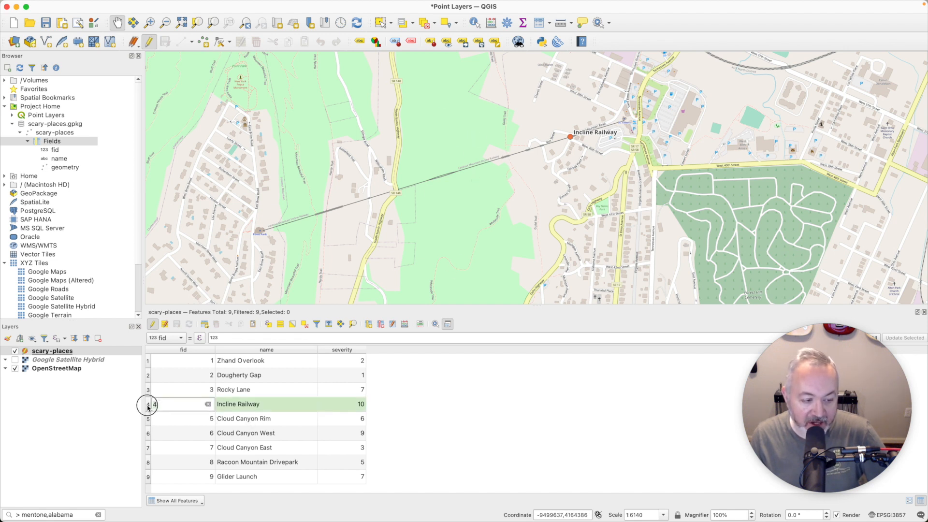
{"action": "left_click", "coordinate": [153, 404]}
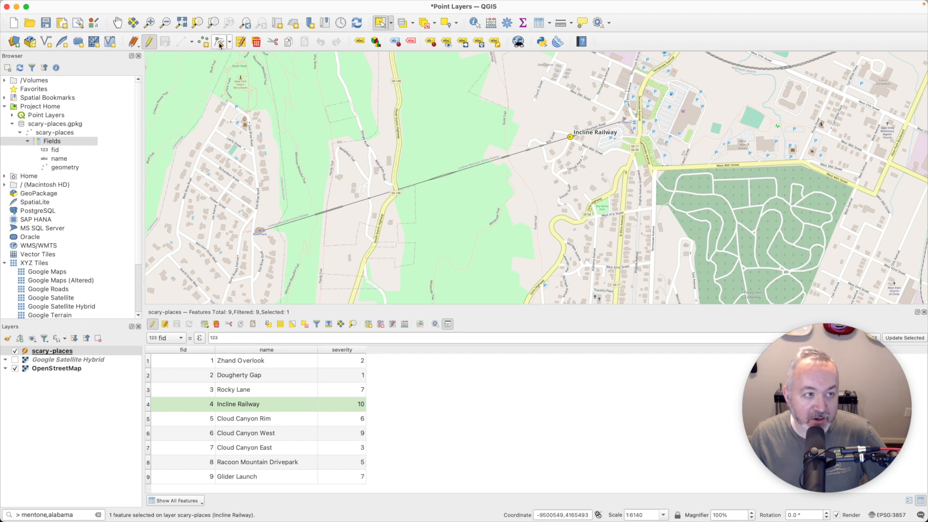
{"action": "mouse_move", "coordinate": [221, 41]}
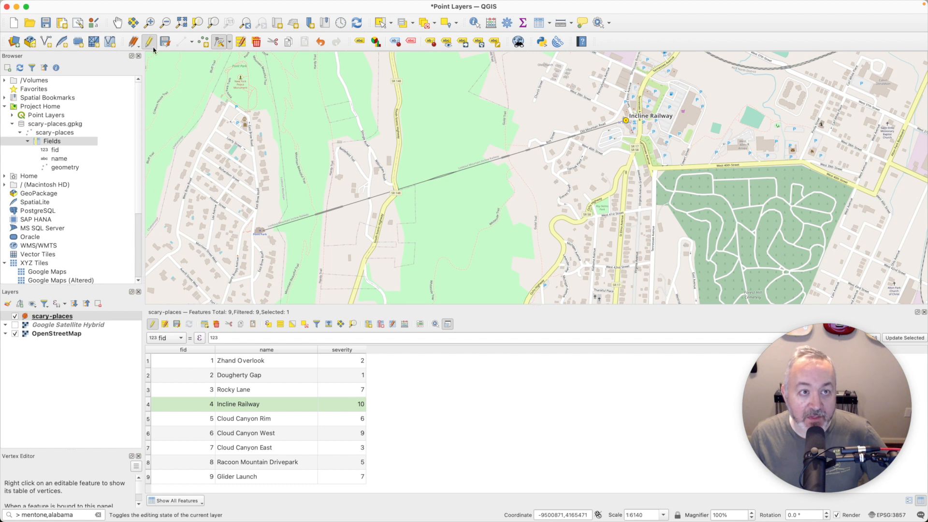
{"action": "mouse_move", "coordinate": [148, 42]}
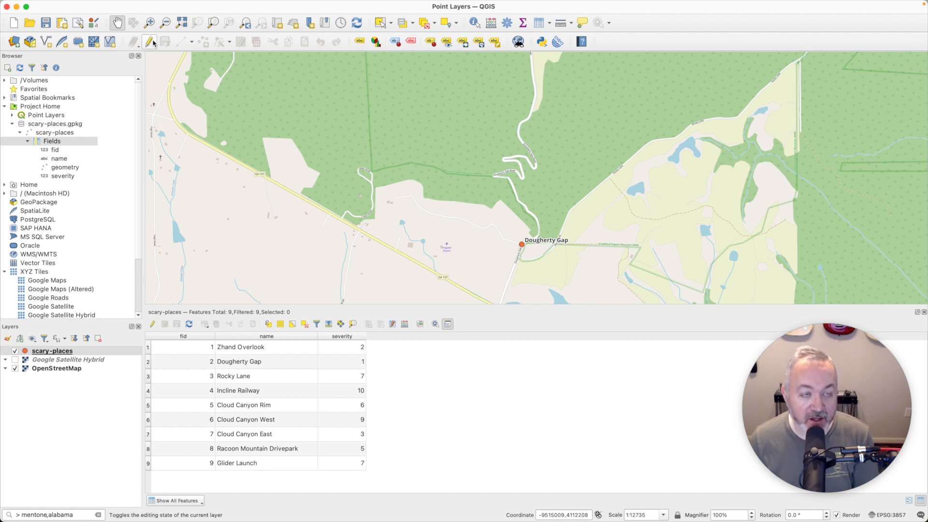
Step: With editing on, select the Dougherty Gap point and delete it, confirming the deletion
{"action": "left_click", "coordinate": [148, 41]}
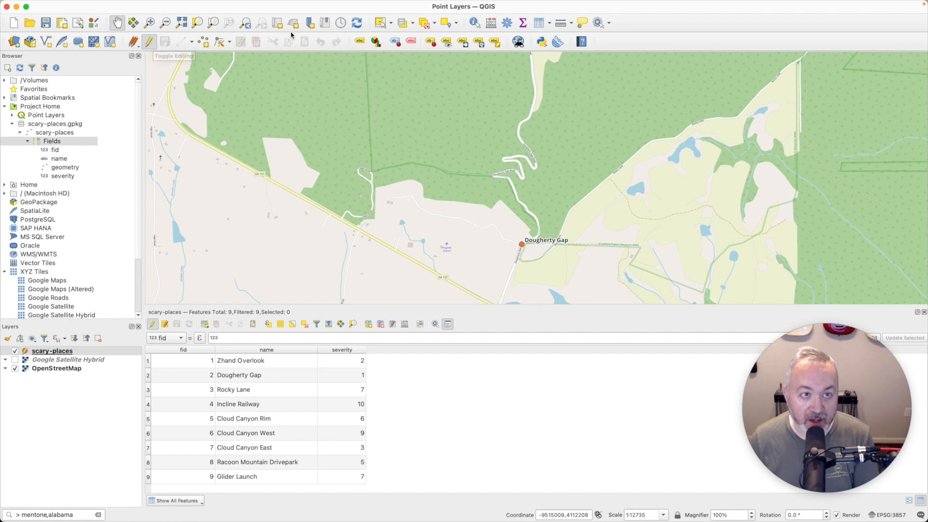
{"action": "mouse_move", "coordinate": [381, 22]}
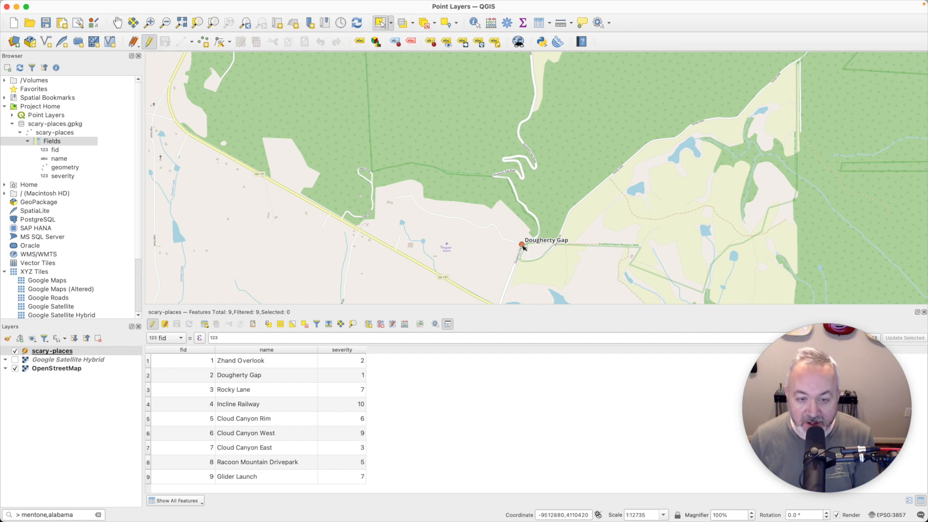
{"action": "left_click", "coordinate": [520, 245]}
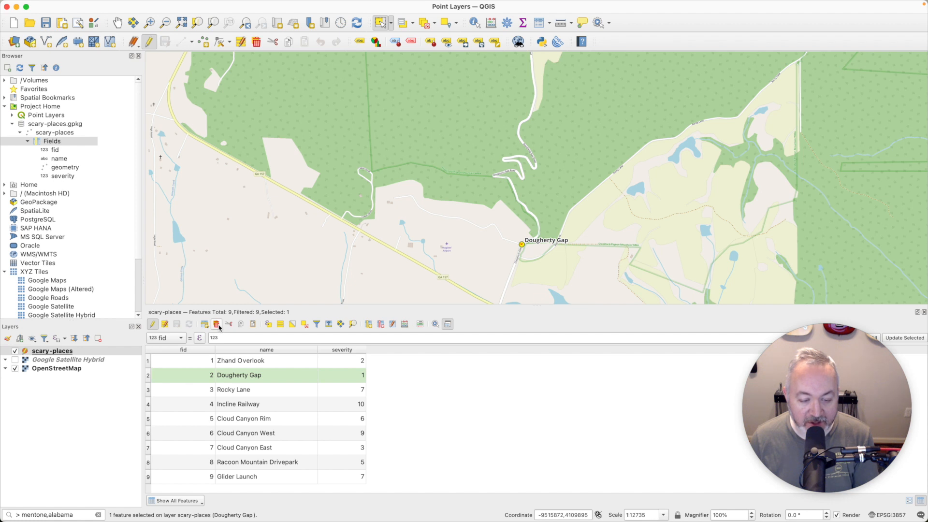
{"action": "mouse_move", "coordinate": [217, 324]}
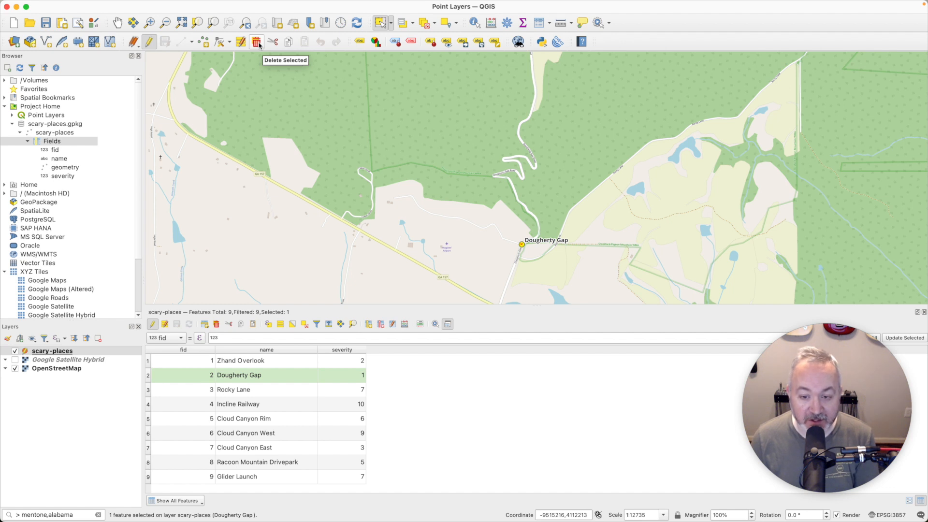
{"action": "left_click", "coordinate": [257, 42]}
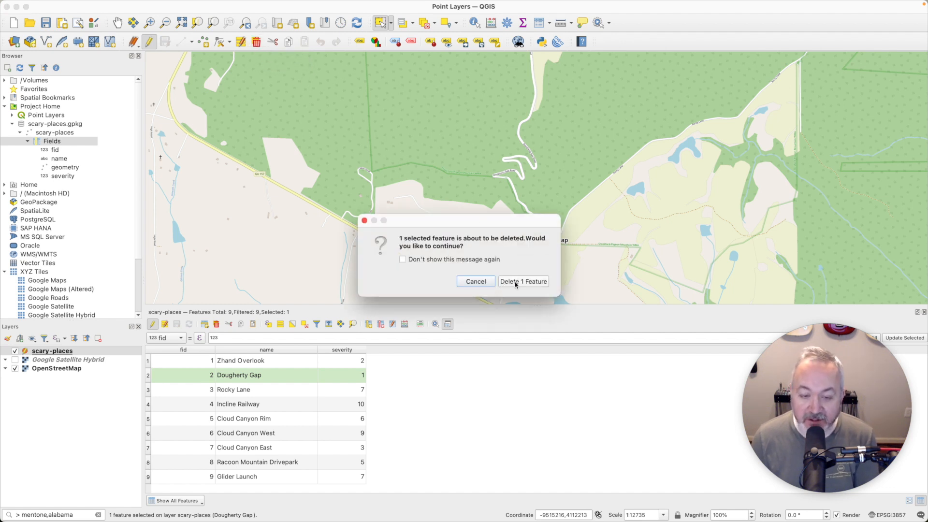
{"action": "left_click", "coordinate": [523, 281]}
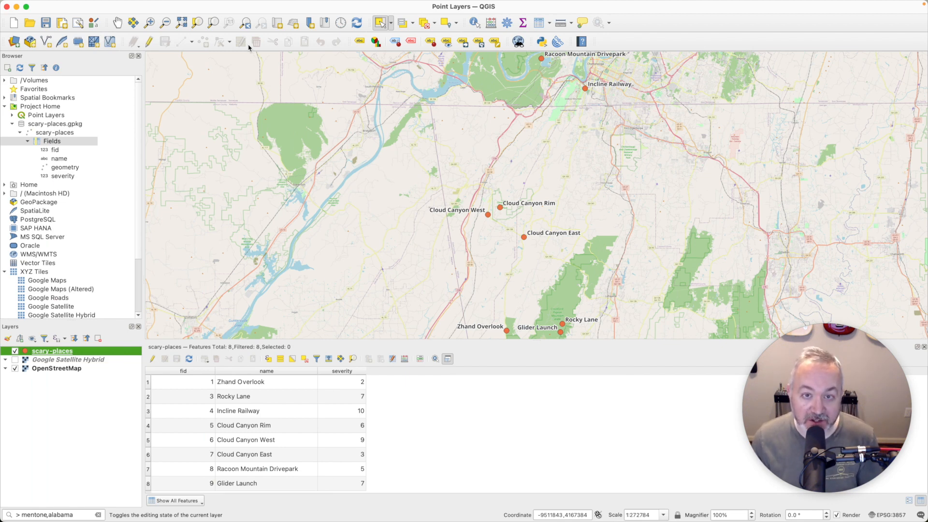
{"action": "mouse_move", "coordinate": [96, 267]}
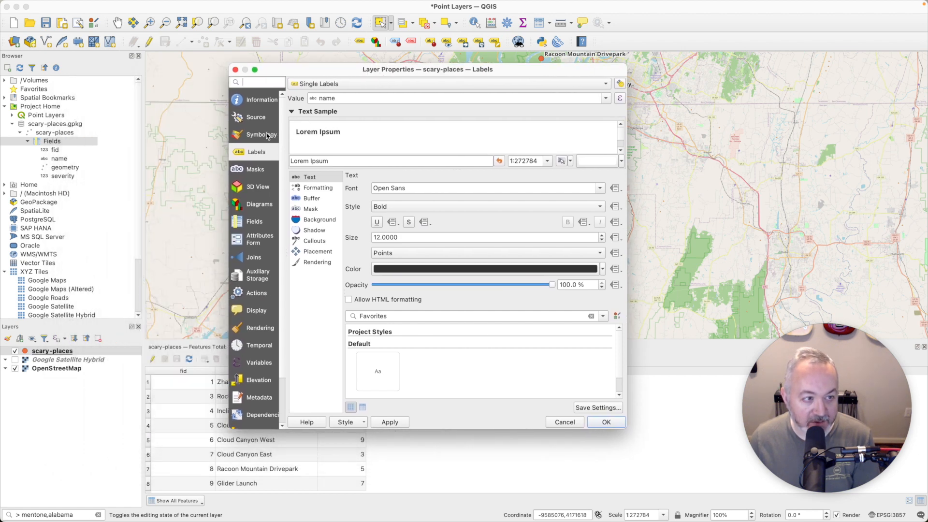
Step: Switch scary-places symbology to Graduated with severity as the value field
{"action": "left_click", "coordinate": [257, 133]}
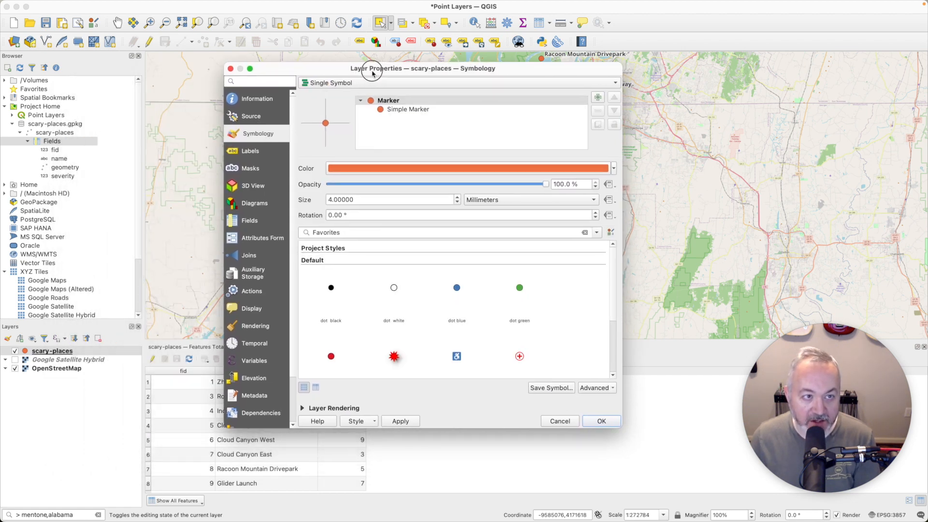
{"action": "left_click", "coordinate": [458, 82]}
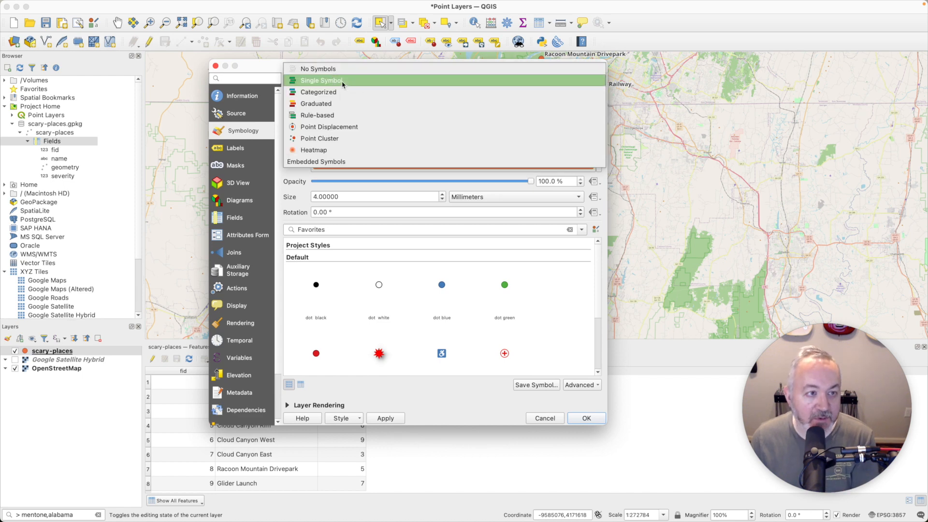
{"action": "left_click", "coordinate": [315, 103]}
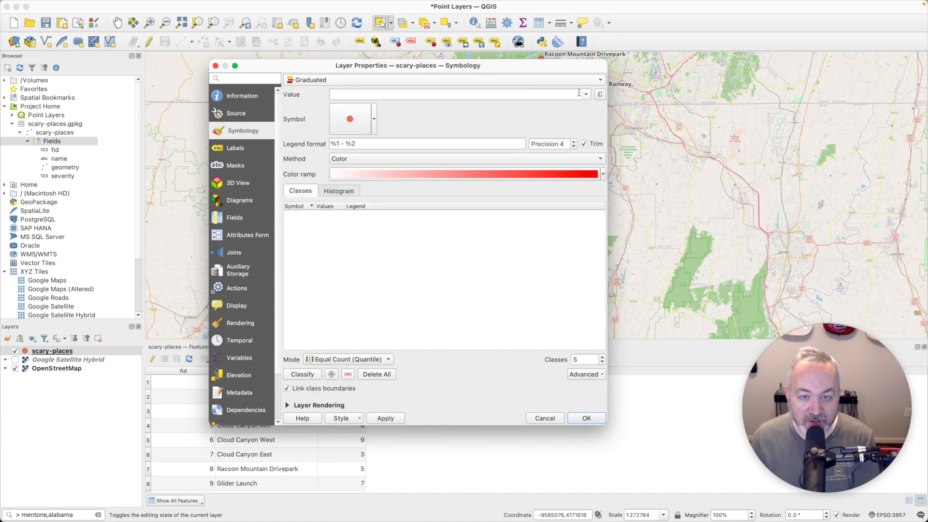
{"action": "left_click", "coordinate": [462, 93]}
{"action": "type", "text": "severity"}
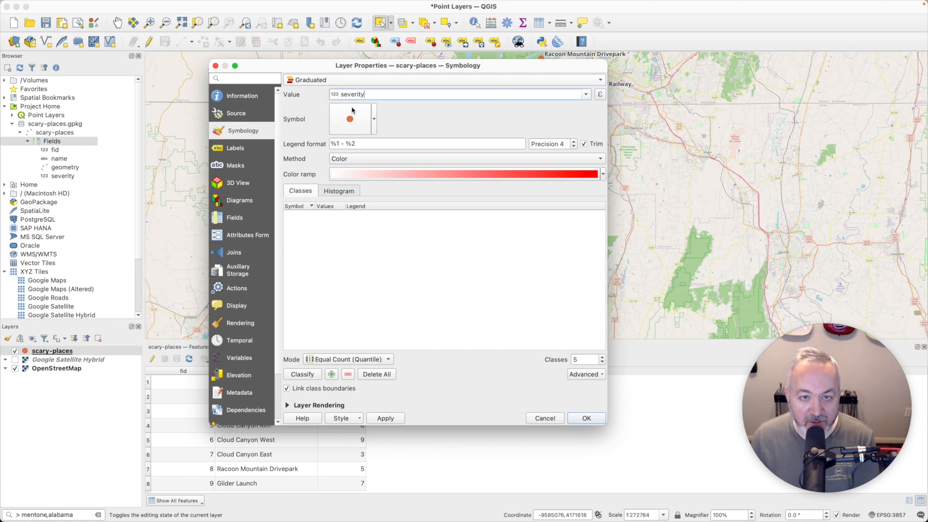
Step: Set a red star marker symbol, classify into five severity classes, and apply
{"action": "left_click", "coordinate": [373, 118]}
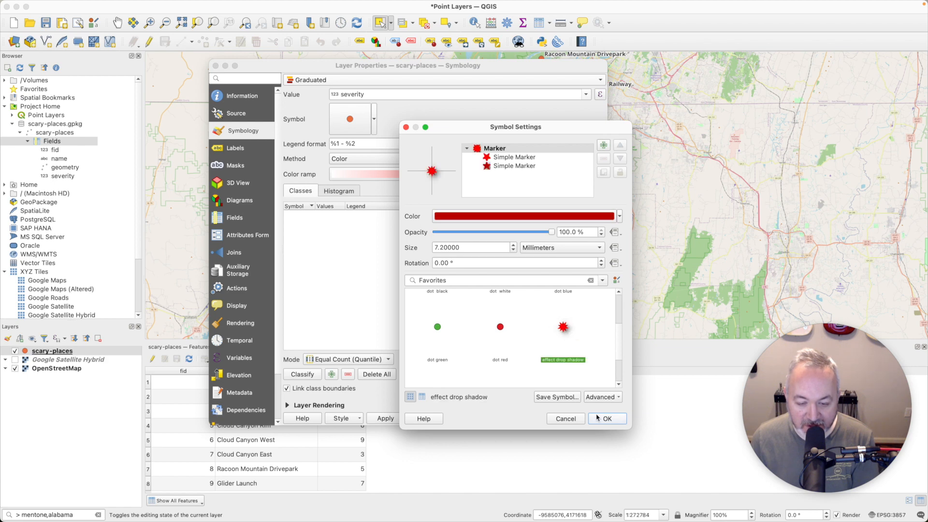
{"action": "left_click", "coordinate": [606, 418]}
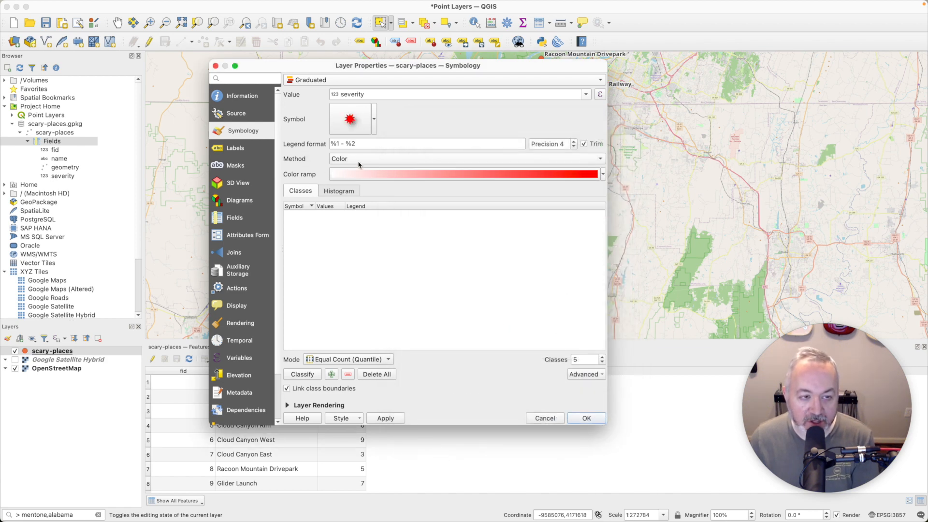
{"action": "left_click", "coordinate": [602, 173]}
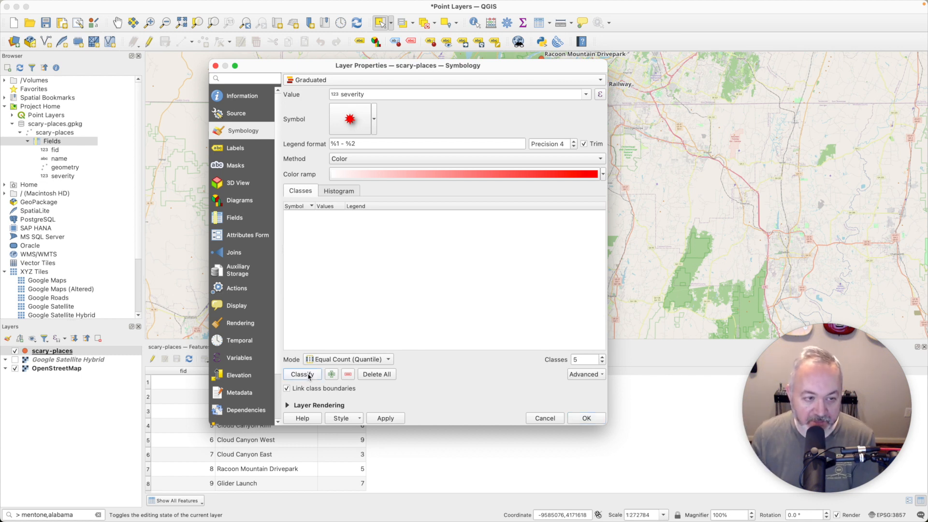
{"action": "left_click", "coordinate": [301, 373]}
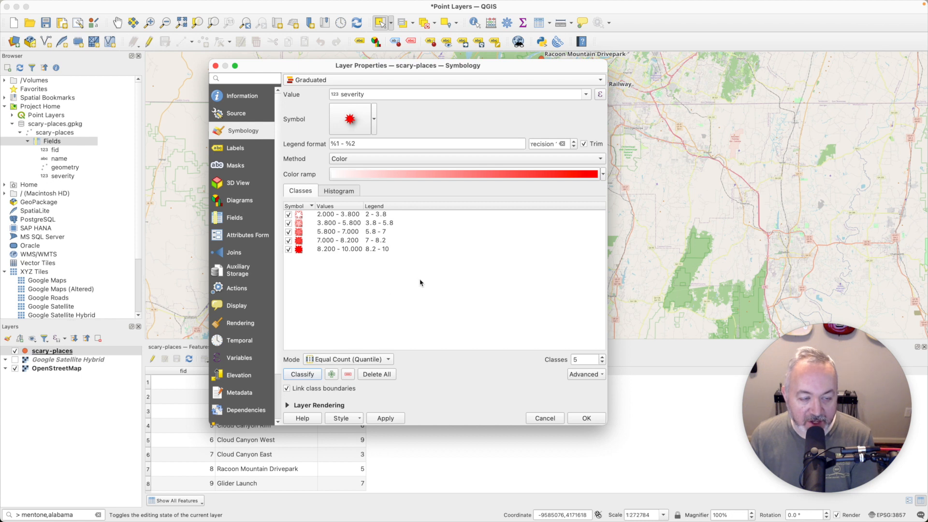
{"action": "mouse_move", "coordinate": [357, 249]}
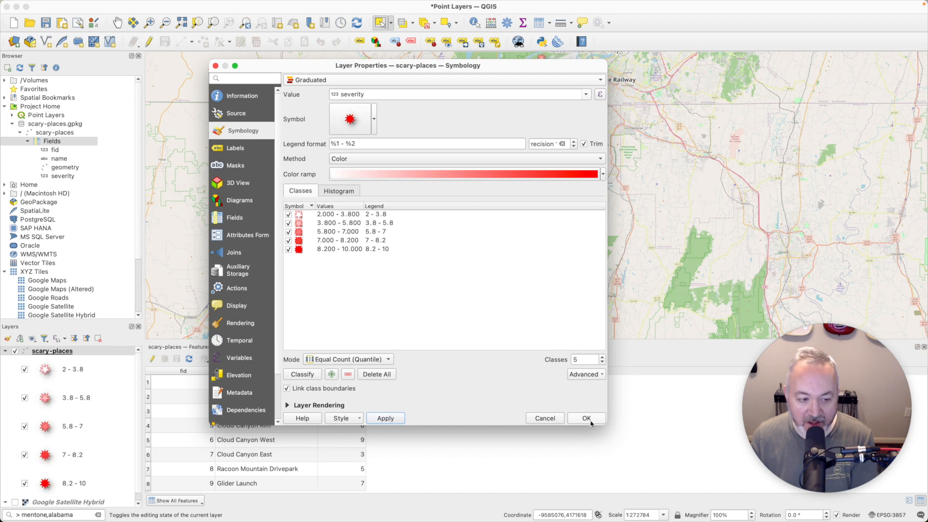
{"action": "left_click", "coordinate": [586, 418]}
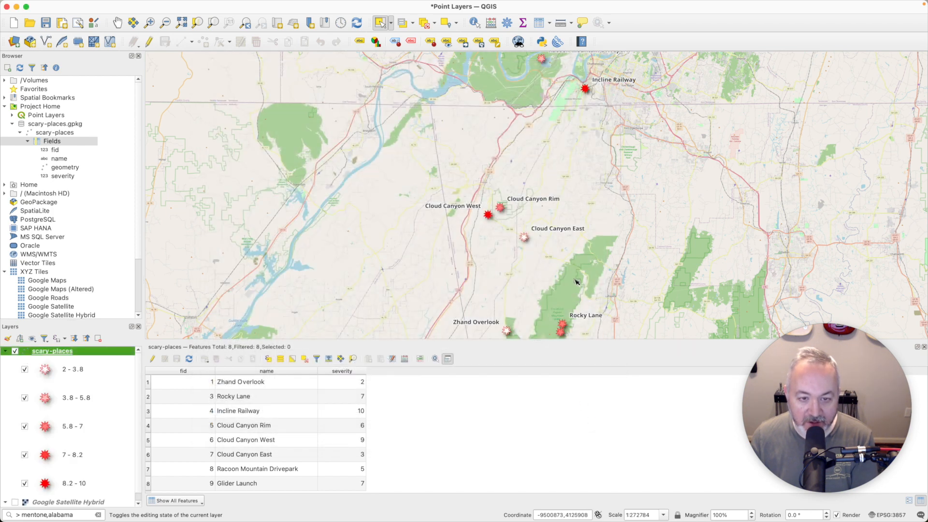